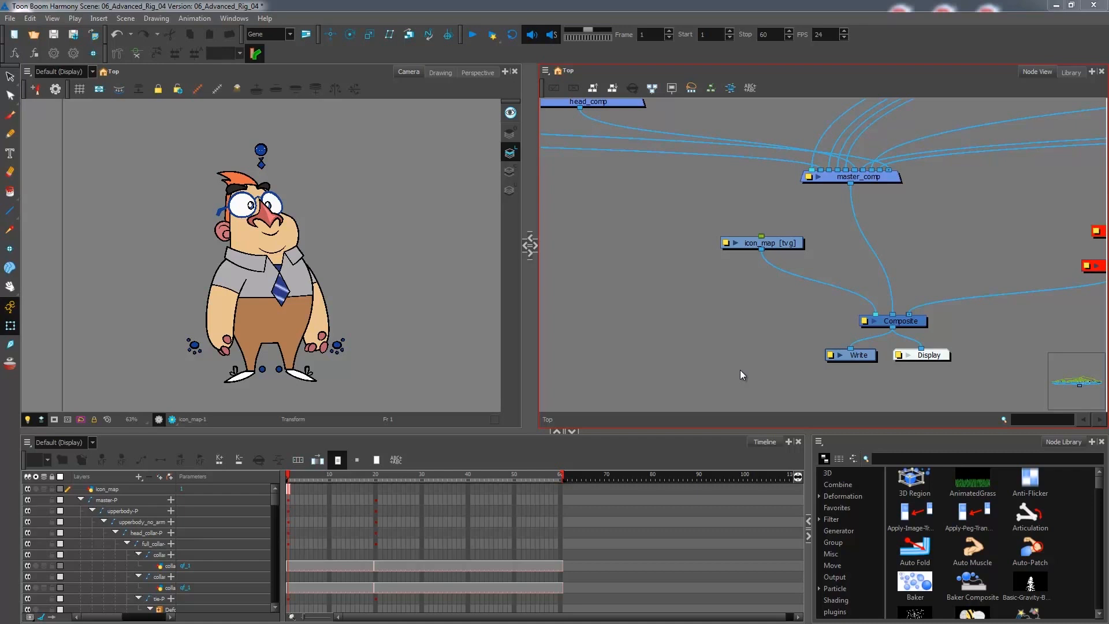
pyautogui.moveTo(738, 370)
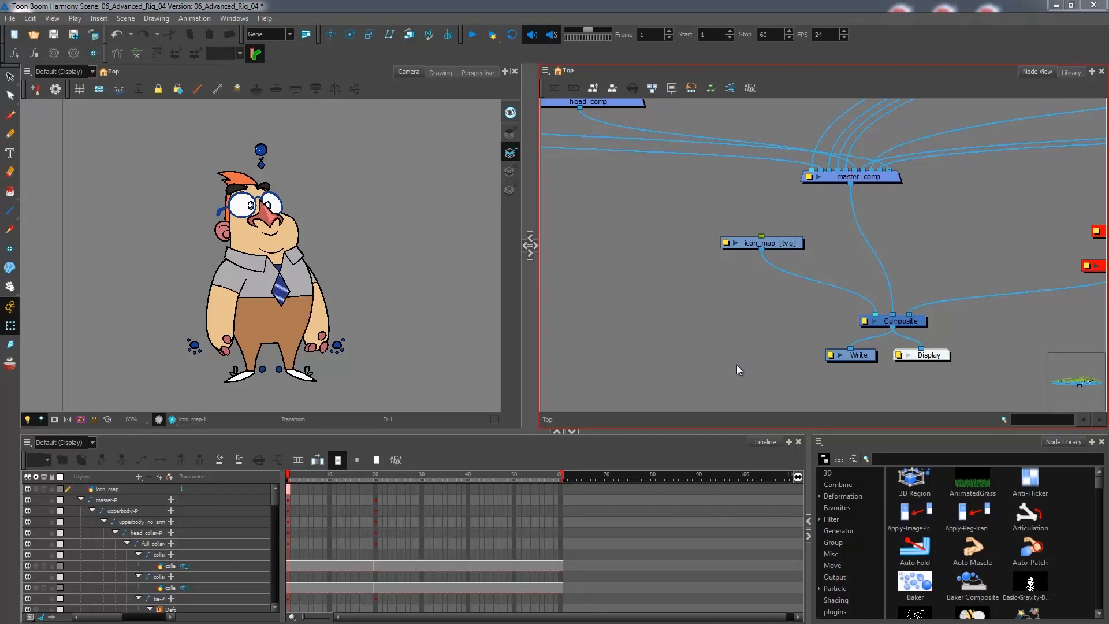
pyautogui.moveTo(734, 233)
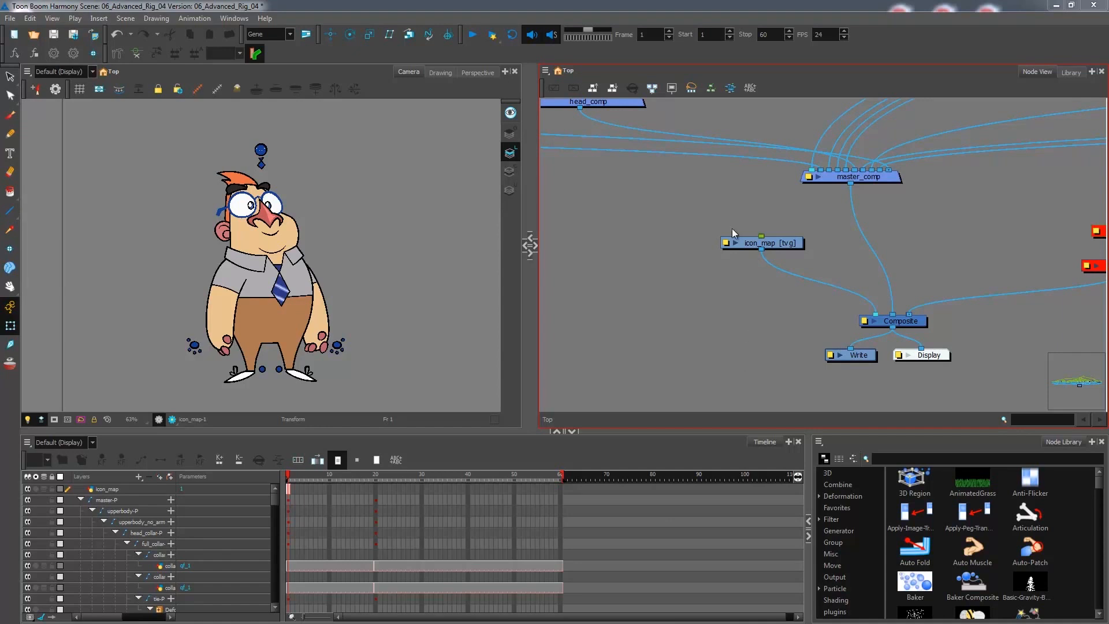
pyautogui.moveTo(552, 206)
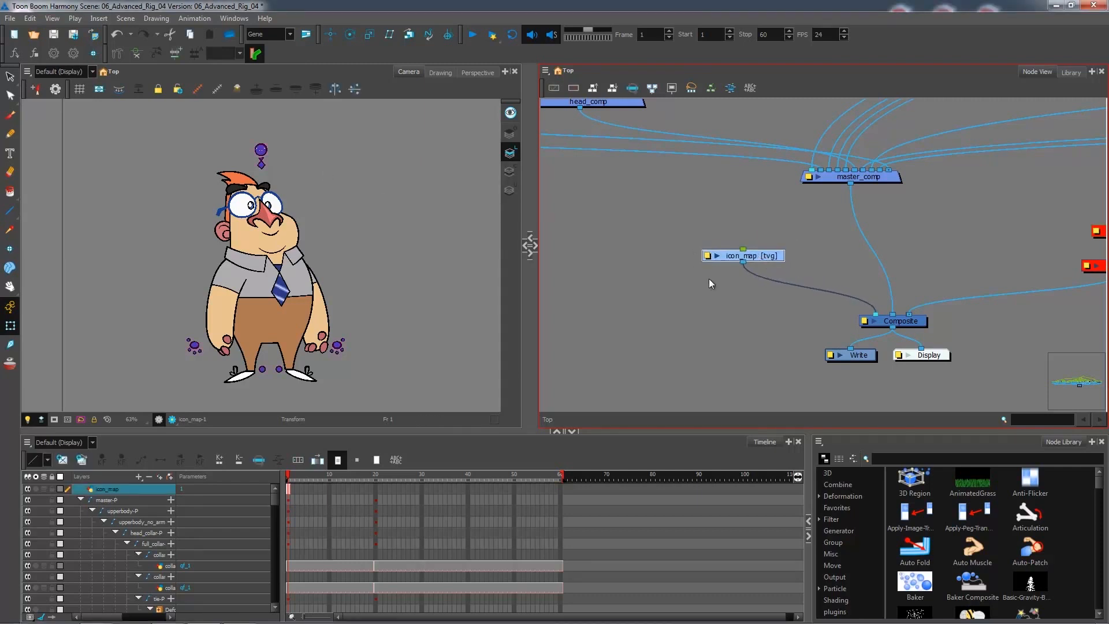
pyautogui.moveTo(291, 159)
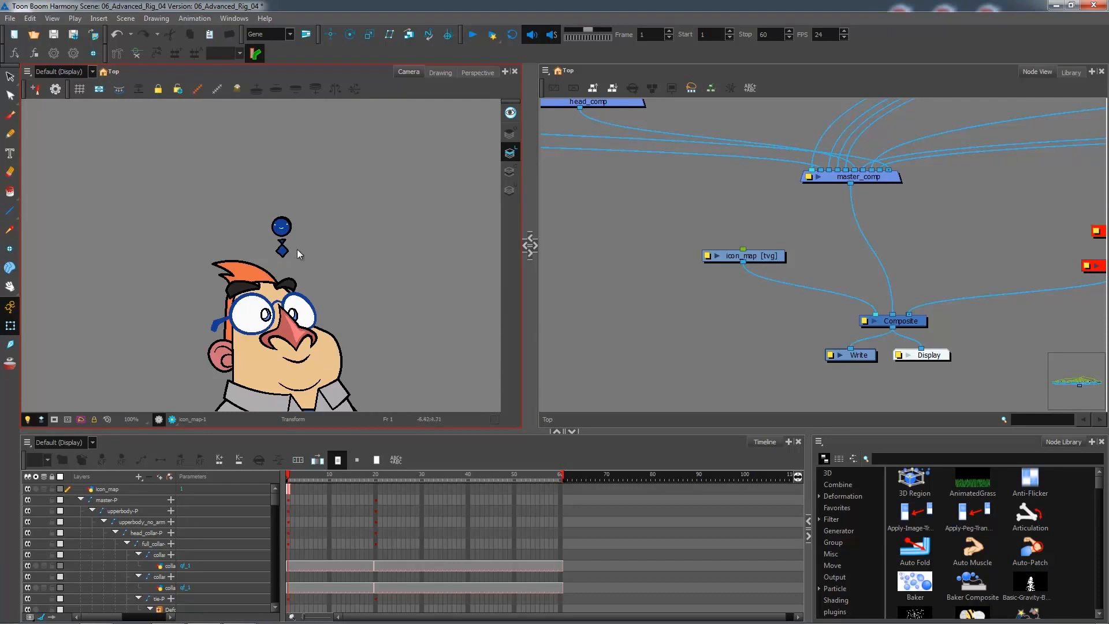
pyautogui.moveTo(184, 318)
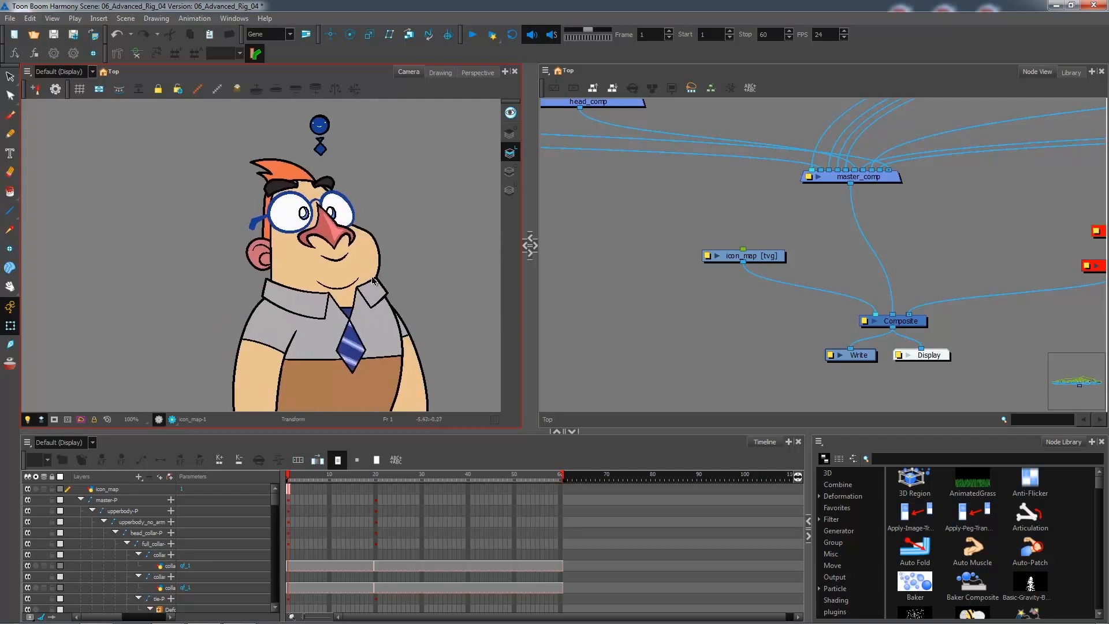
# Pan the Node view and select the icon_map drawing node feeding the Composite
pyautogui.click(325, 266)
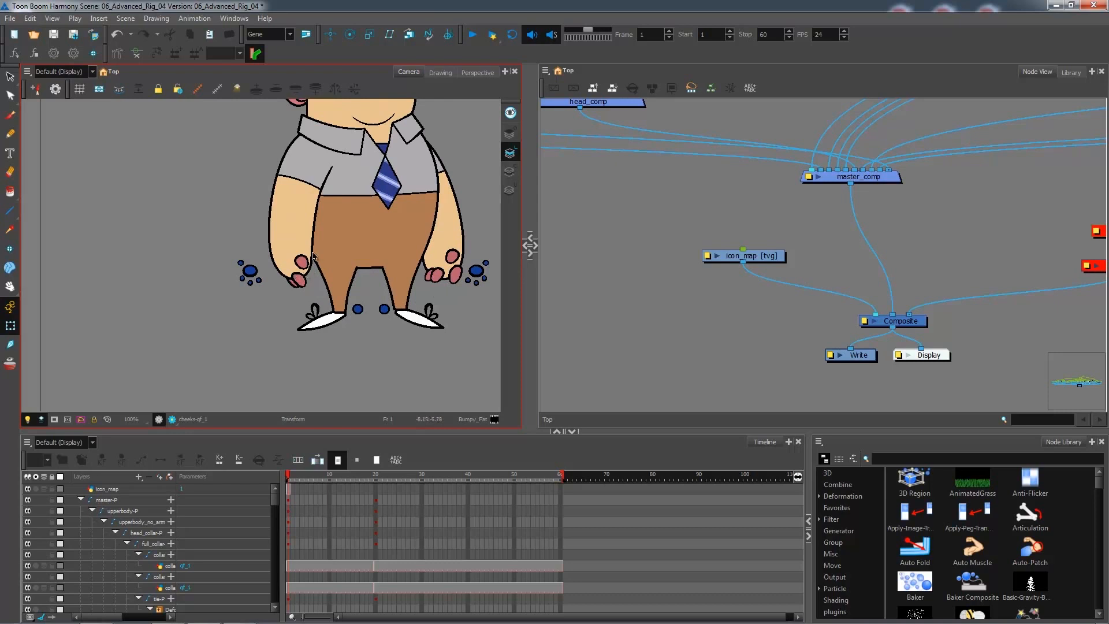
pyautogui.moveTo(289, 290)
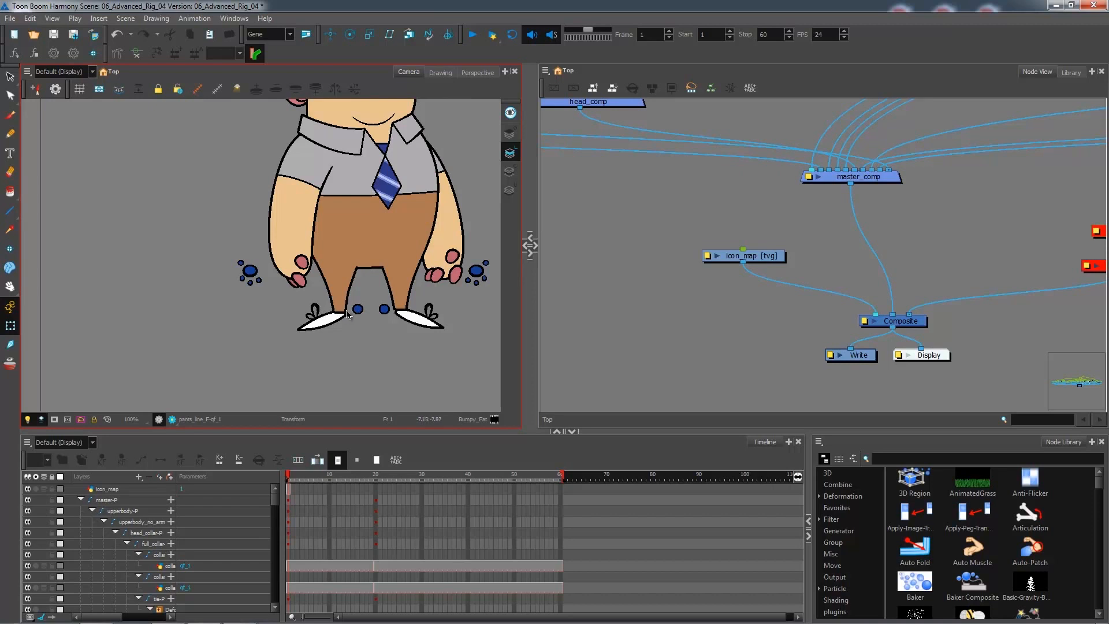
pyautogui.moveTo(479, 189)
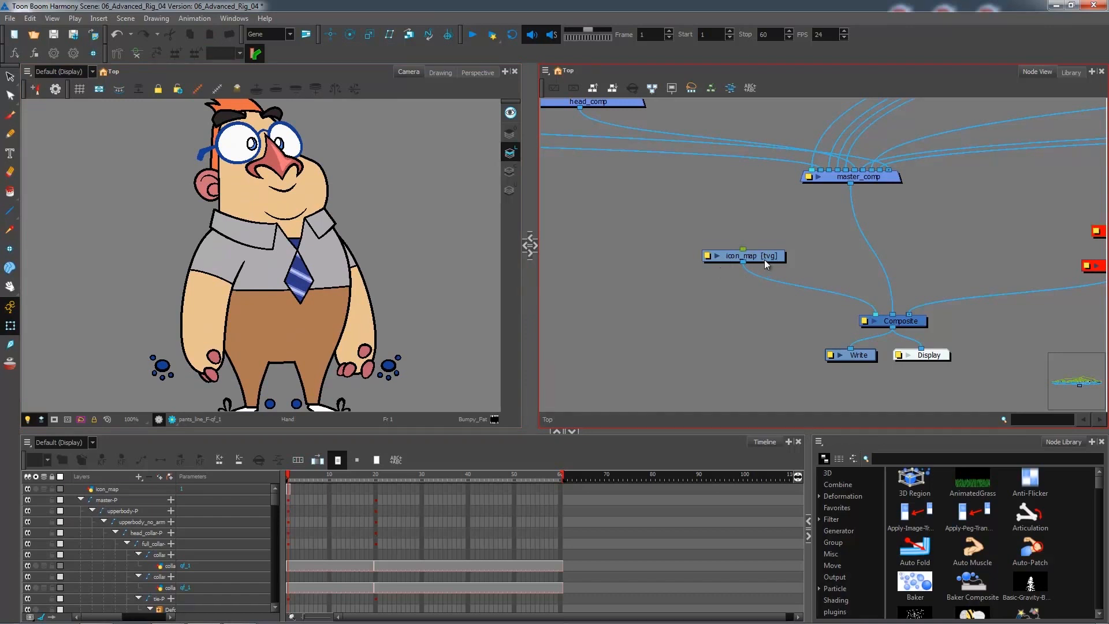
pyautogui.click(743, 255)
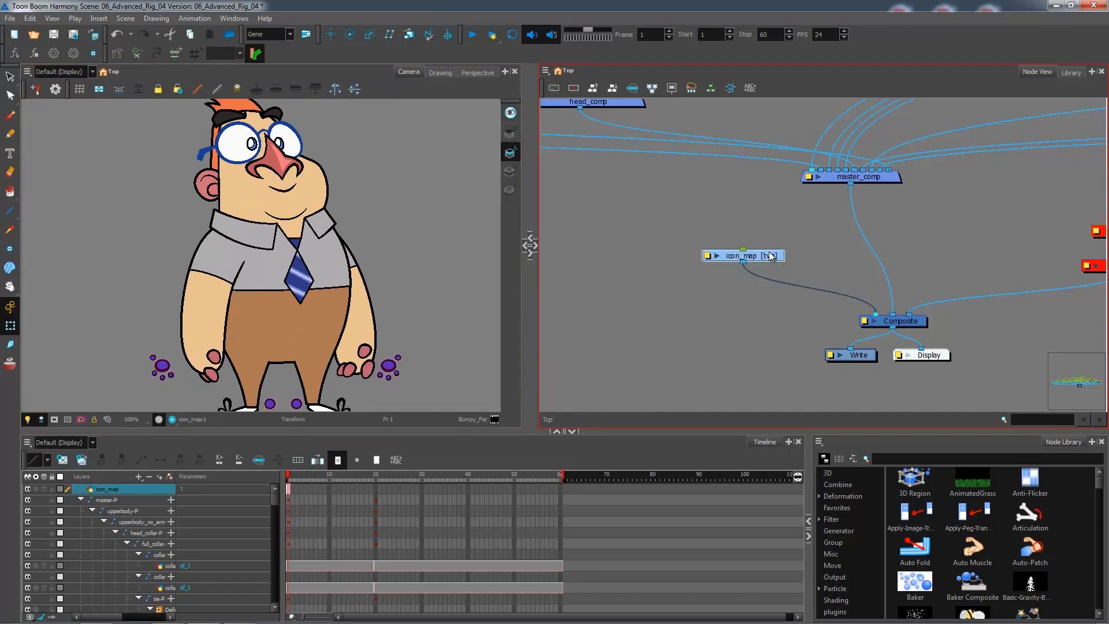
pyautogui.moveTo(770, 256)
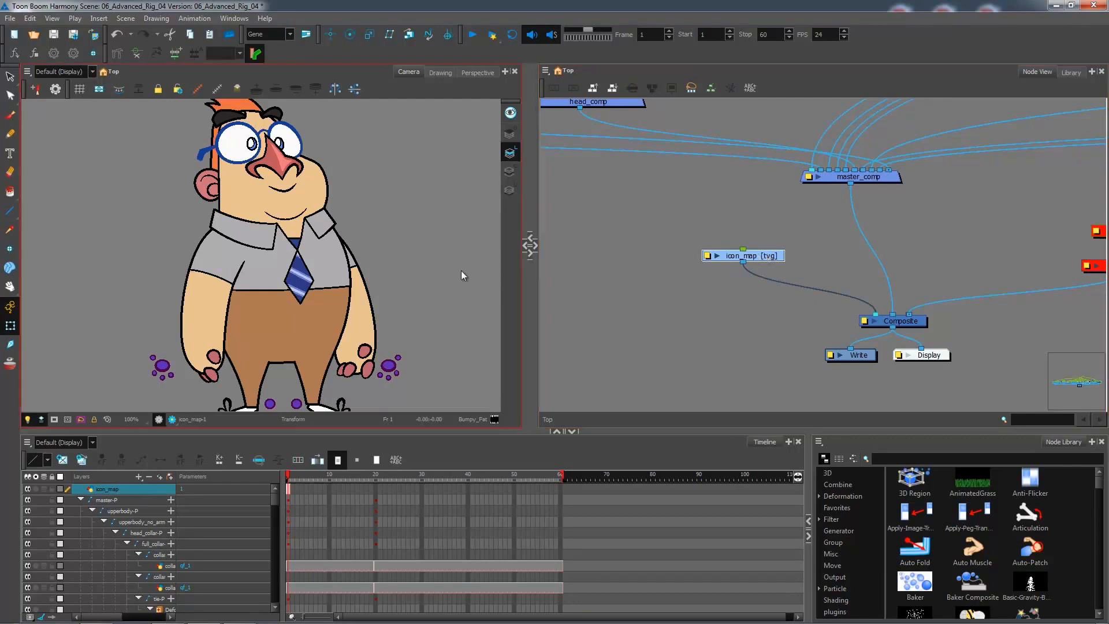
pyautogui.moveTo(483, 329)
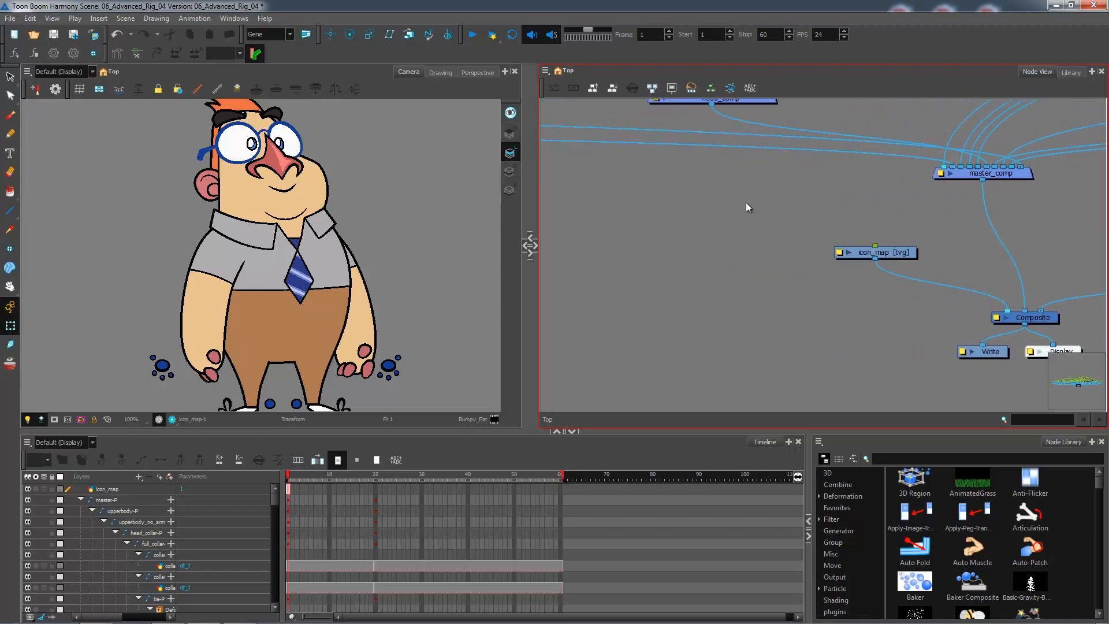
pyautogui.moveTo(738, 205)
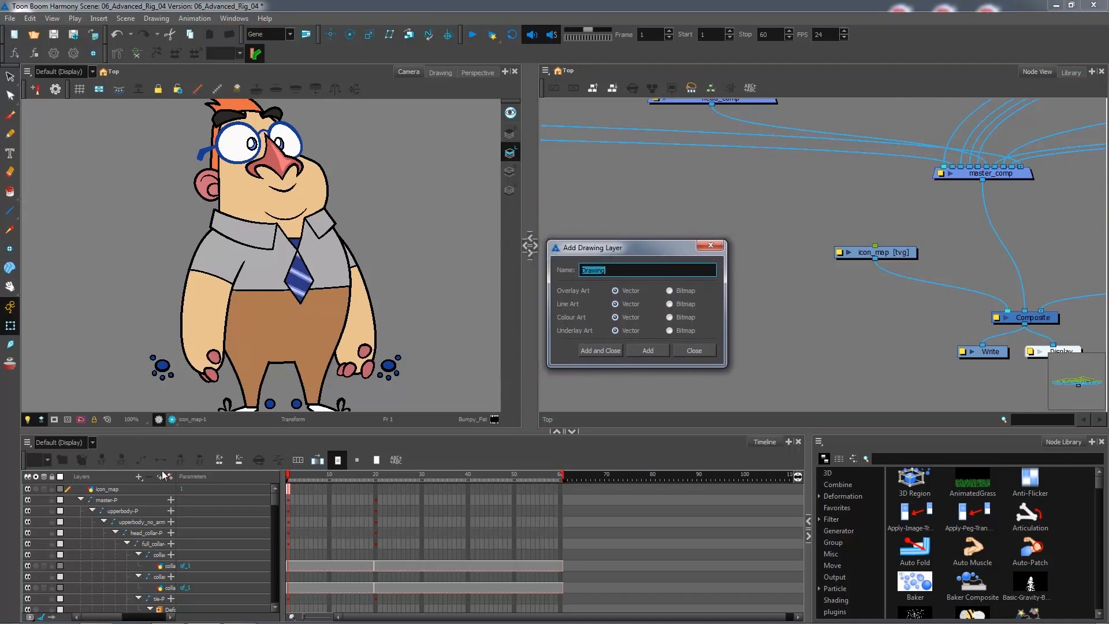
pyautogui.moveTo(264, 464)
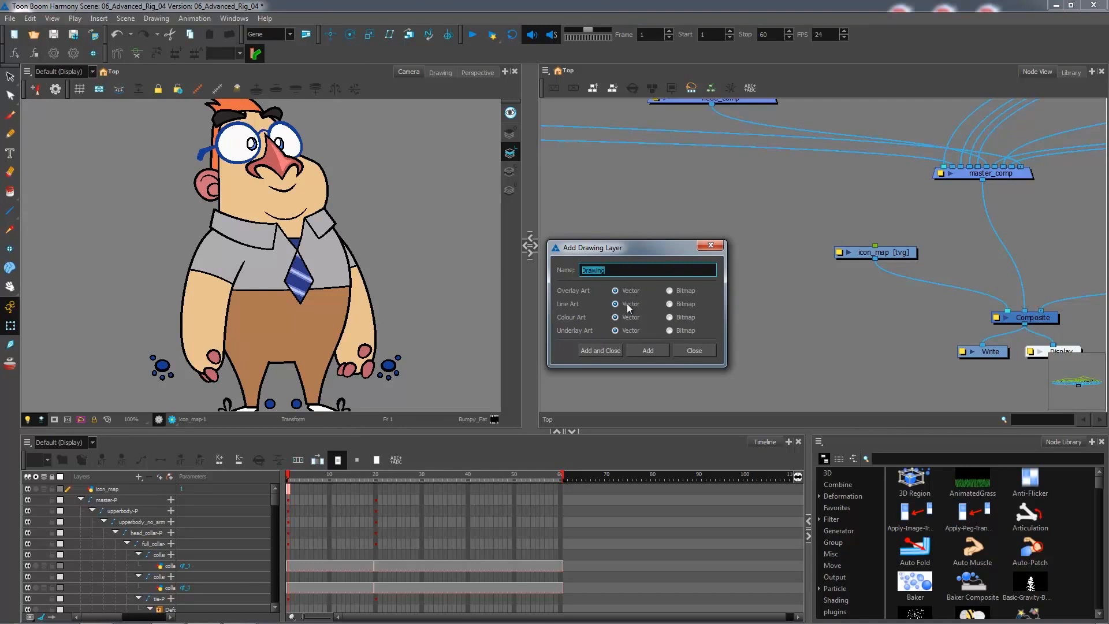
# Create drawing layers SEL_hand_F, SEL_hand_B, SEL_head and SEL_collar, then dismiss the dialog
pyautogui.write('SEL_')
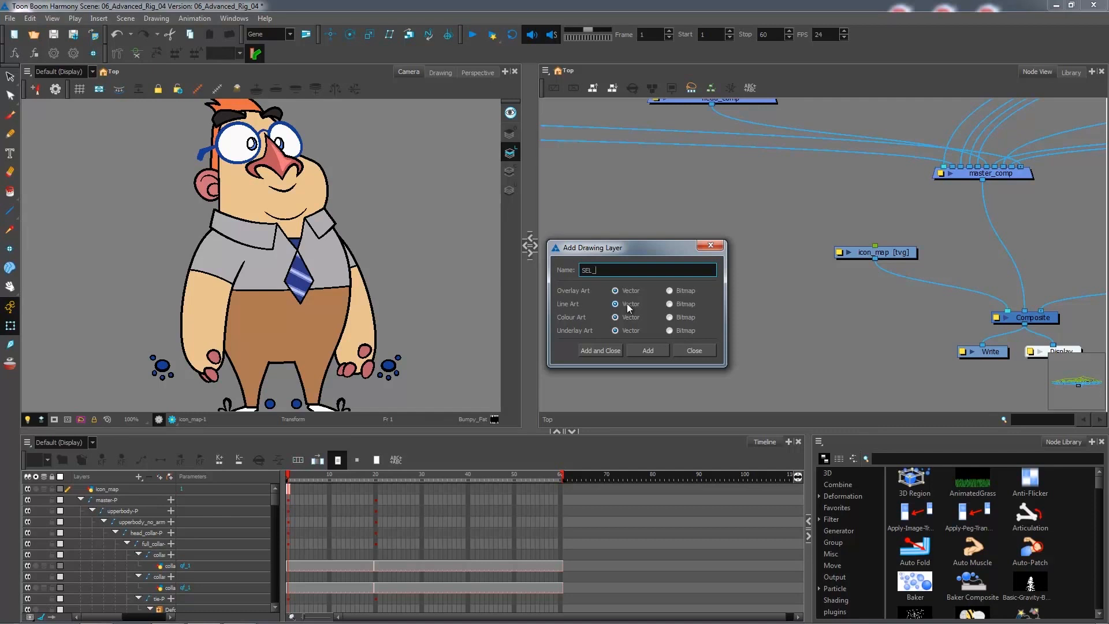
pyautogui.write('hand_F')
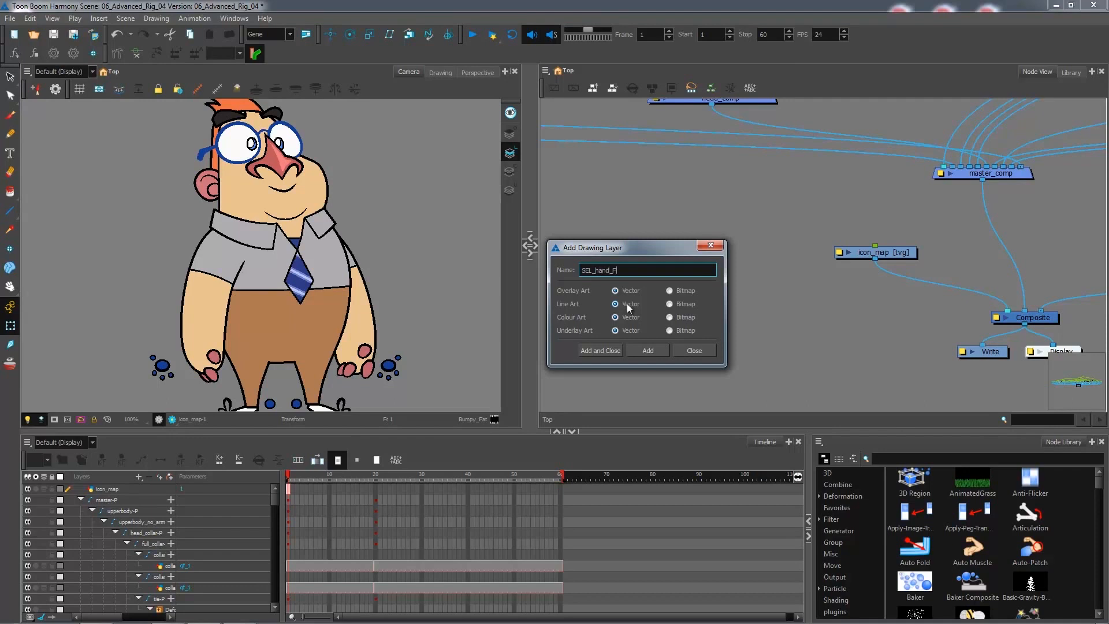
pyautogui.click(646, 350)
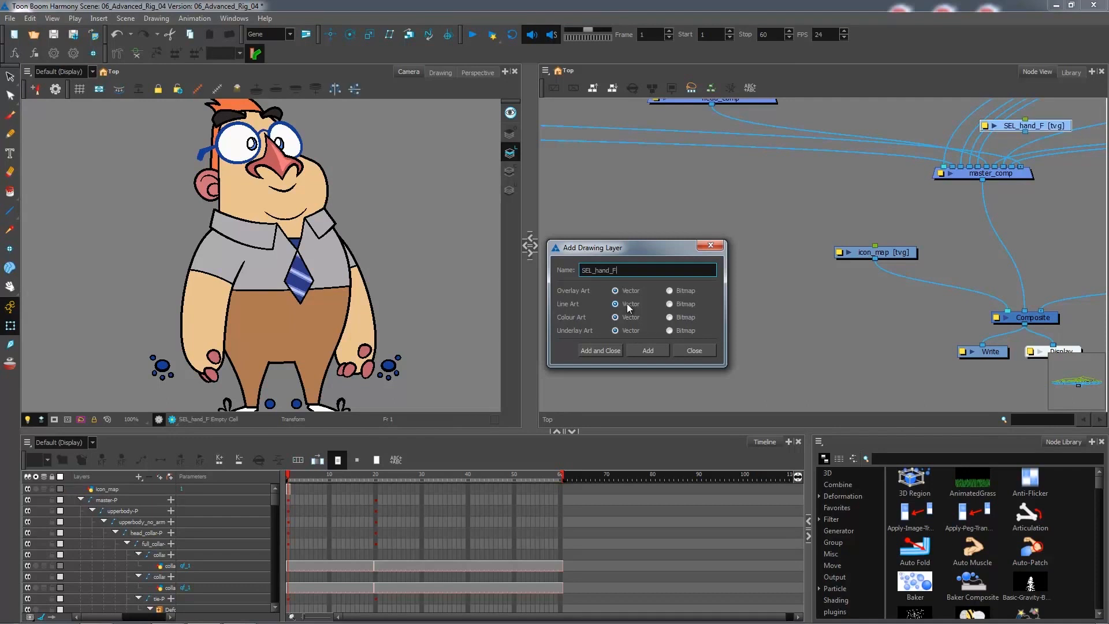
pyautogui.press('Backspace')
pyautogui.write('B')
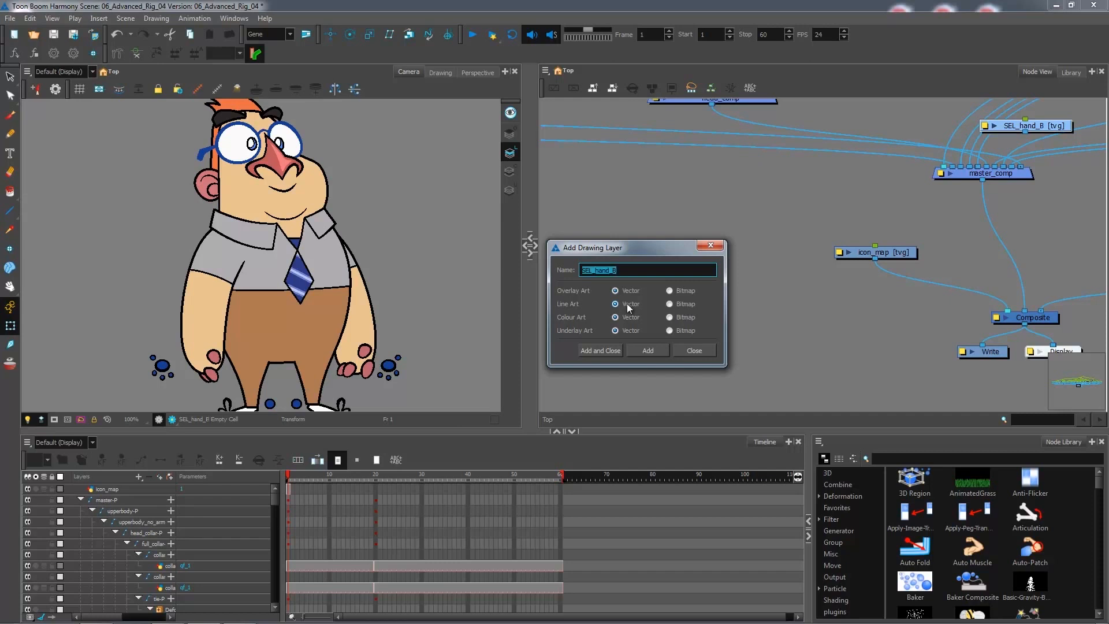
pyautogui.write('SEL_han')
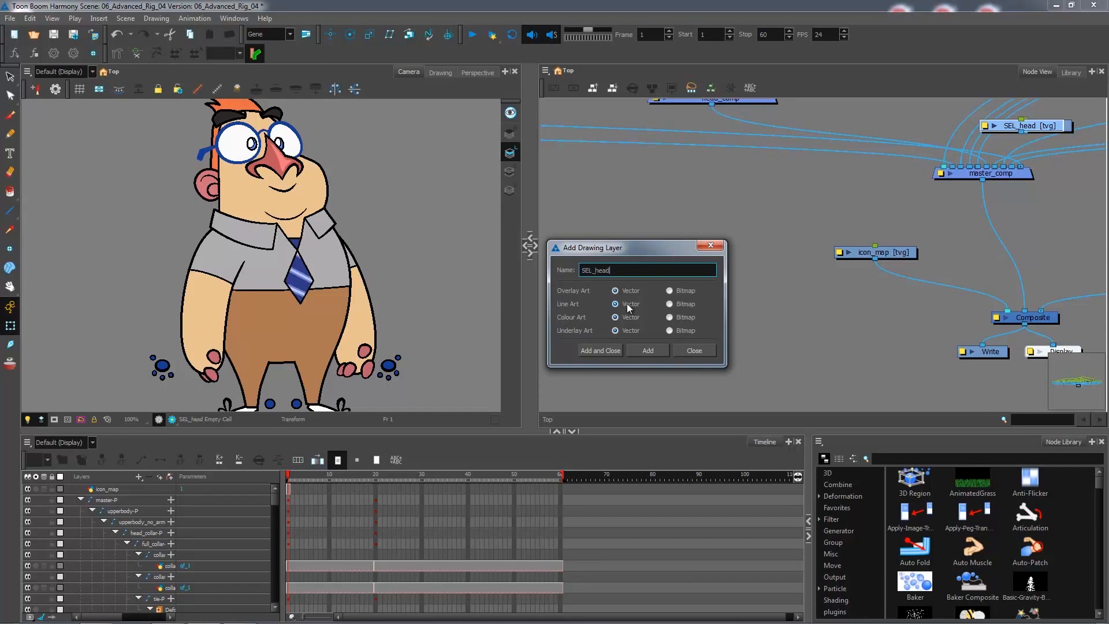
pyautogui.press('BackSpace')
pyautogui.write('collar')
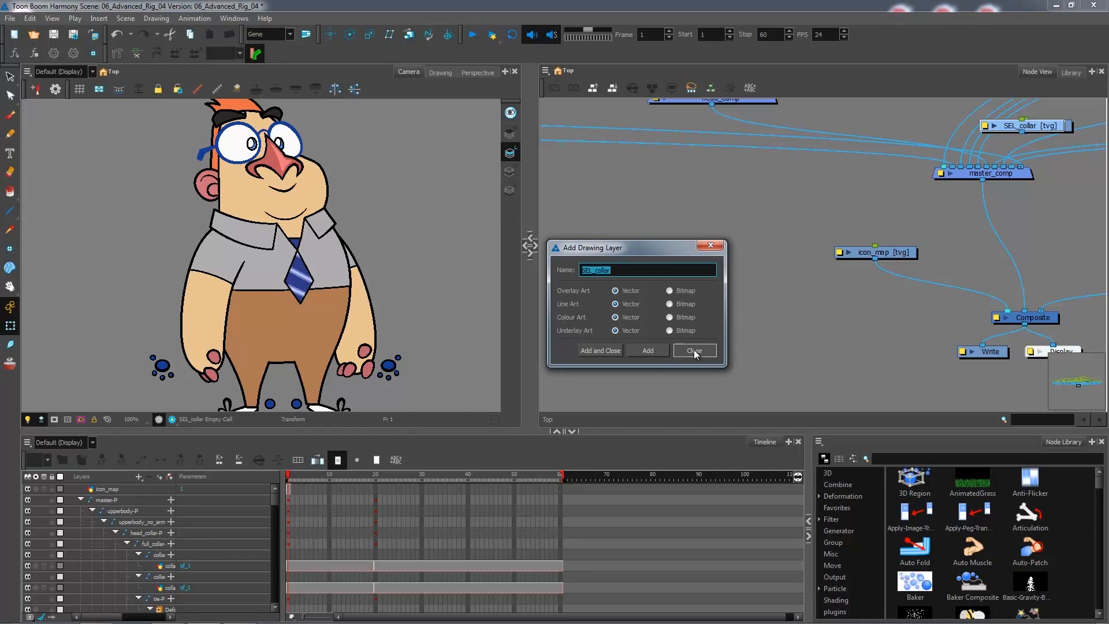
pyautogui.click(694, 350)
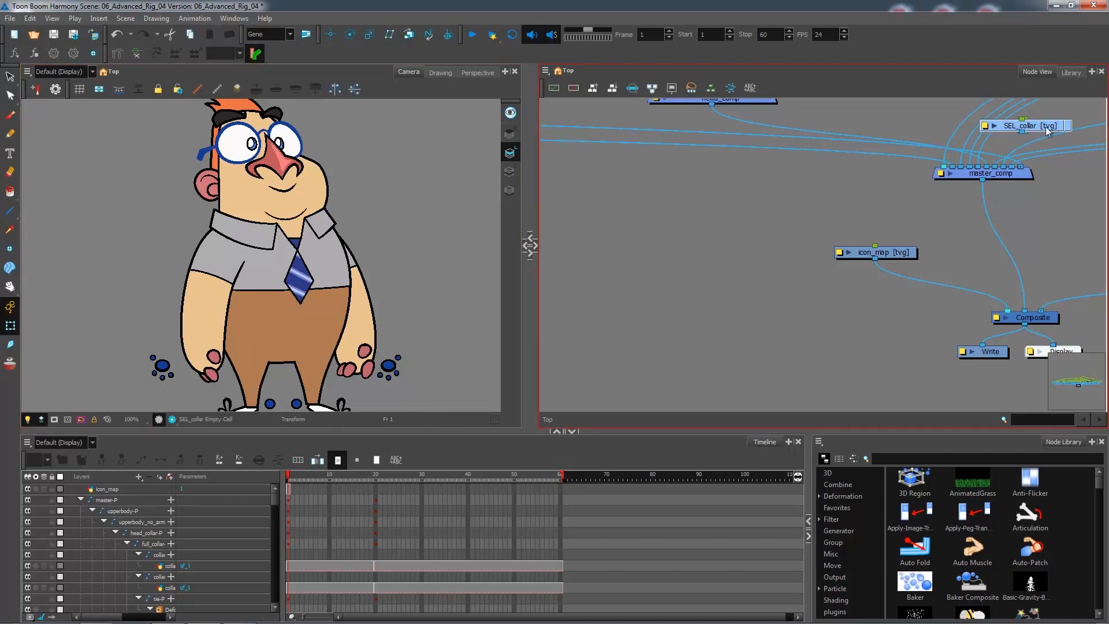
# Stack the four SEL drawing nodes beside icon_map, detached from master_comp
pyautogui.moveTo(1026, 124); pyautogui.dragTo(747, 226)
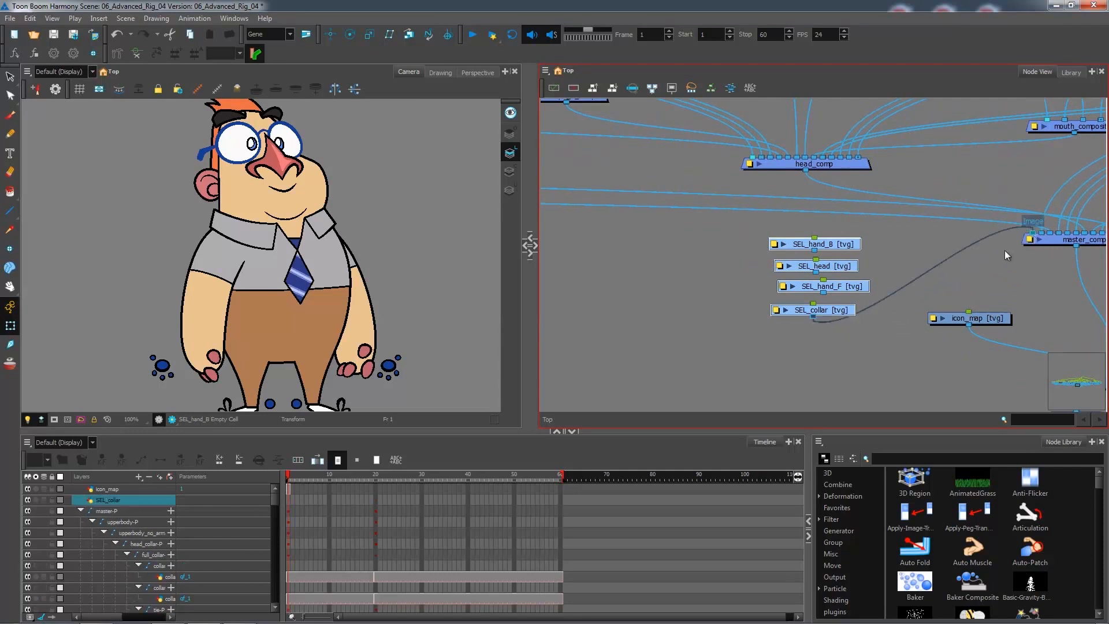
pyautogui.click(822, 285)
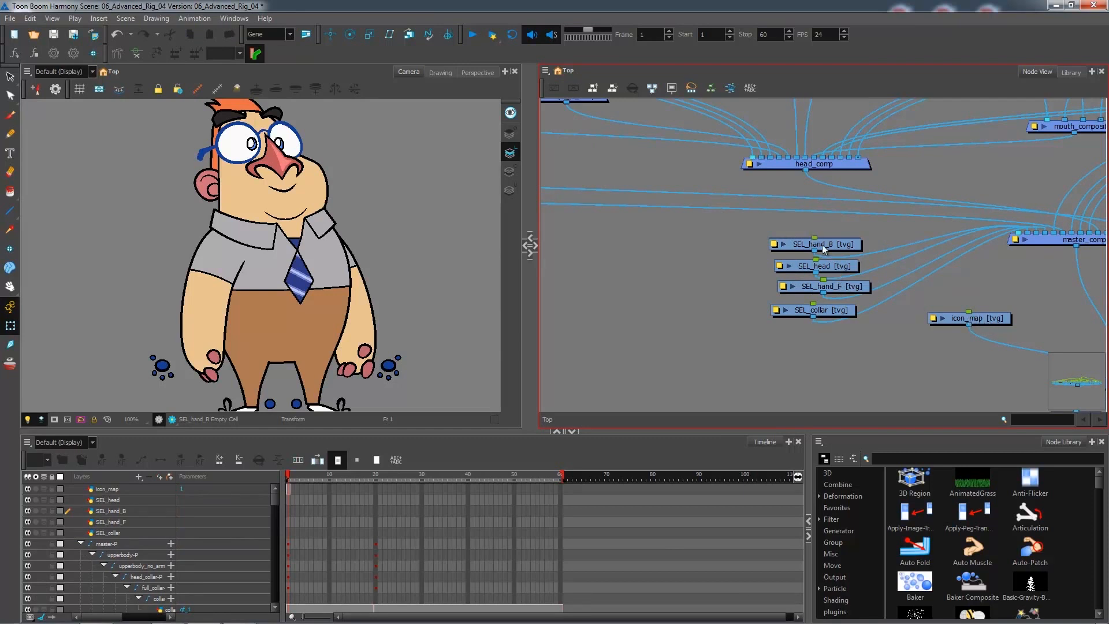
pyautogui.moveTo(833, 257)
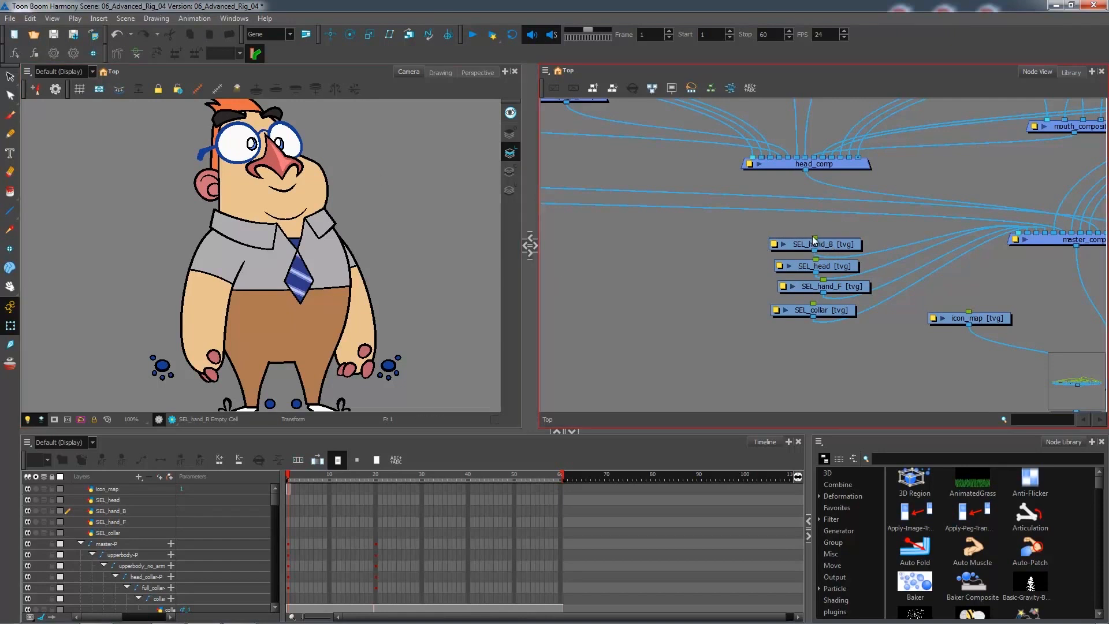
pyautogui.moveTo(812, 239)
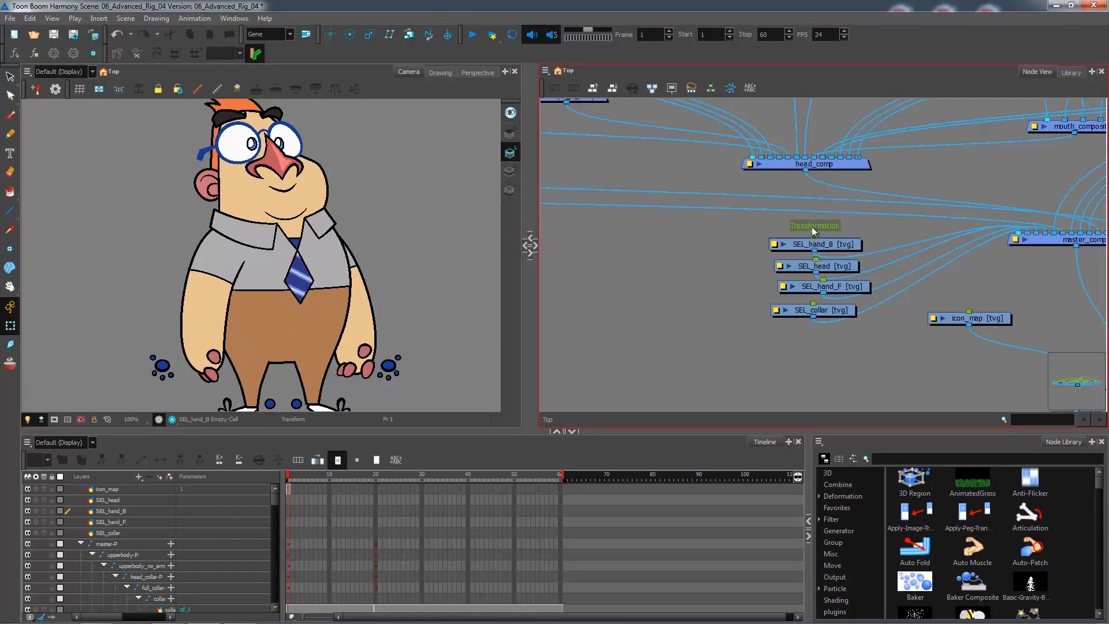
pyautogui.moveTo(975, 326)
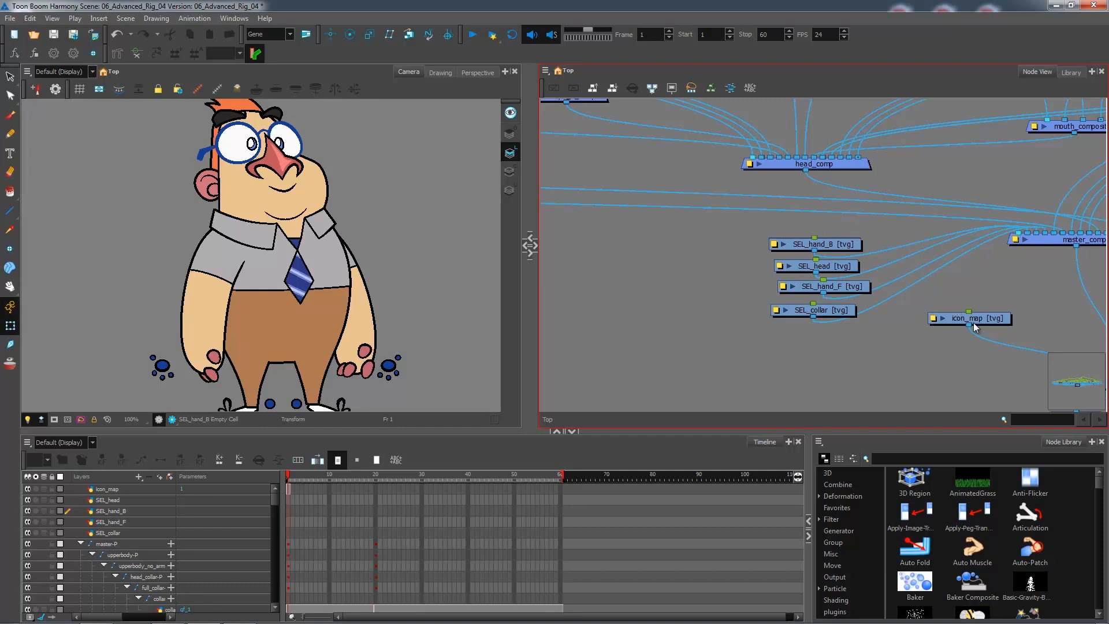
pyautogui.moveTo(993, 324)
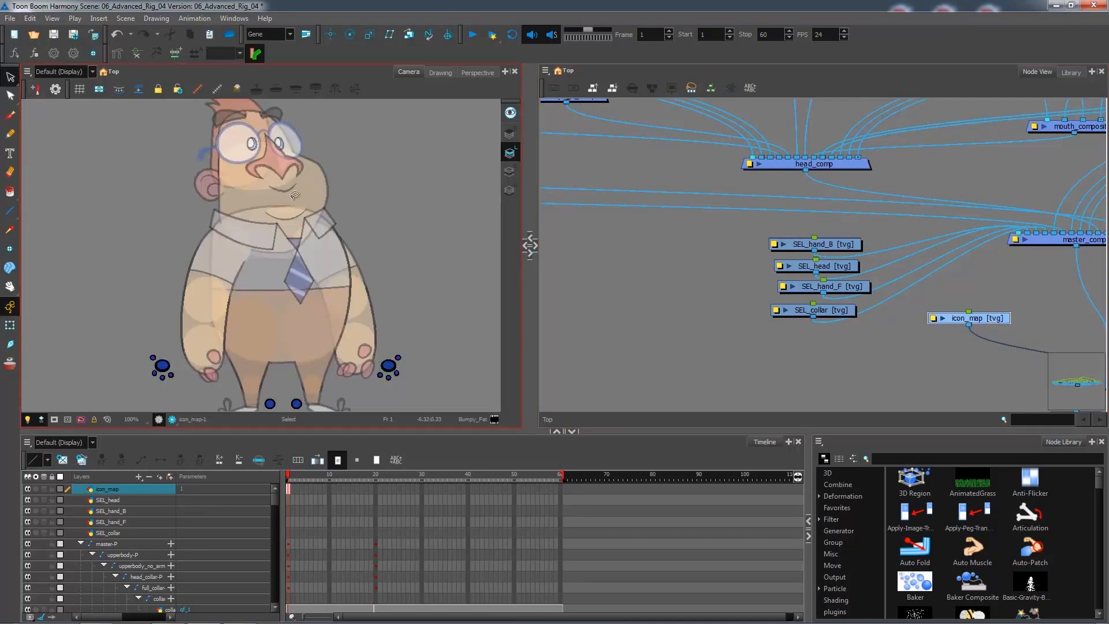
pyautogui.moveTo(414, 361)
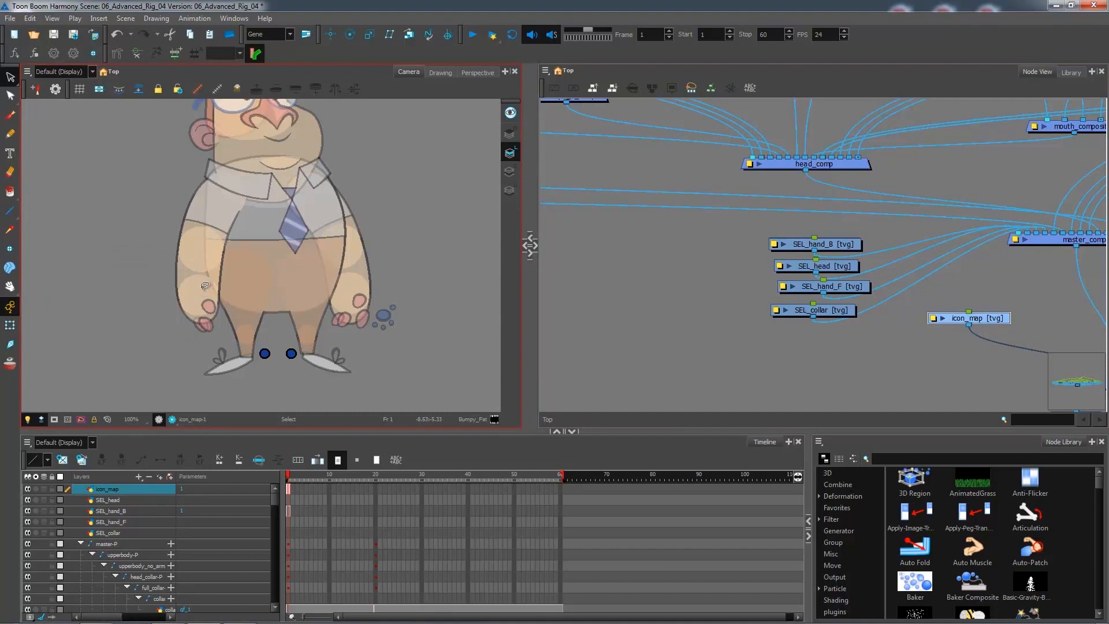
# Draw the diamond collar handle under the round head handle on the SEL layer
pyautogui.click(821, 287)
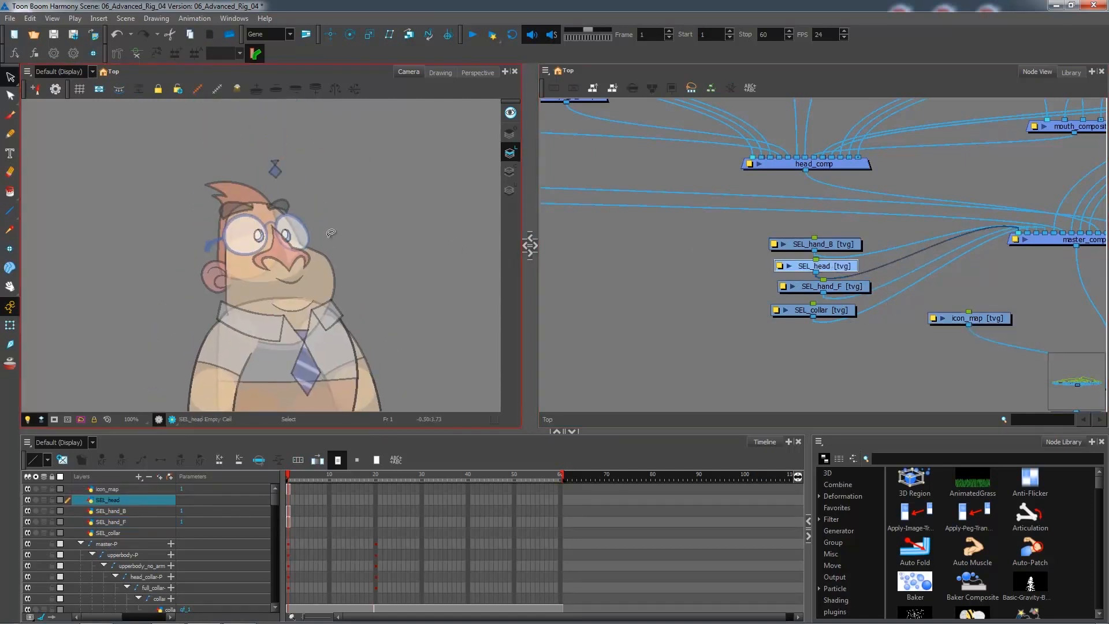
pyautogui.click(993, 319)
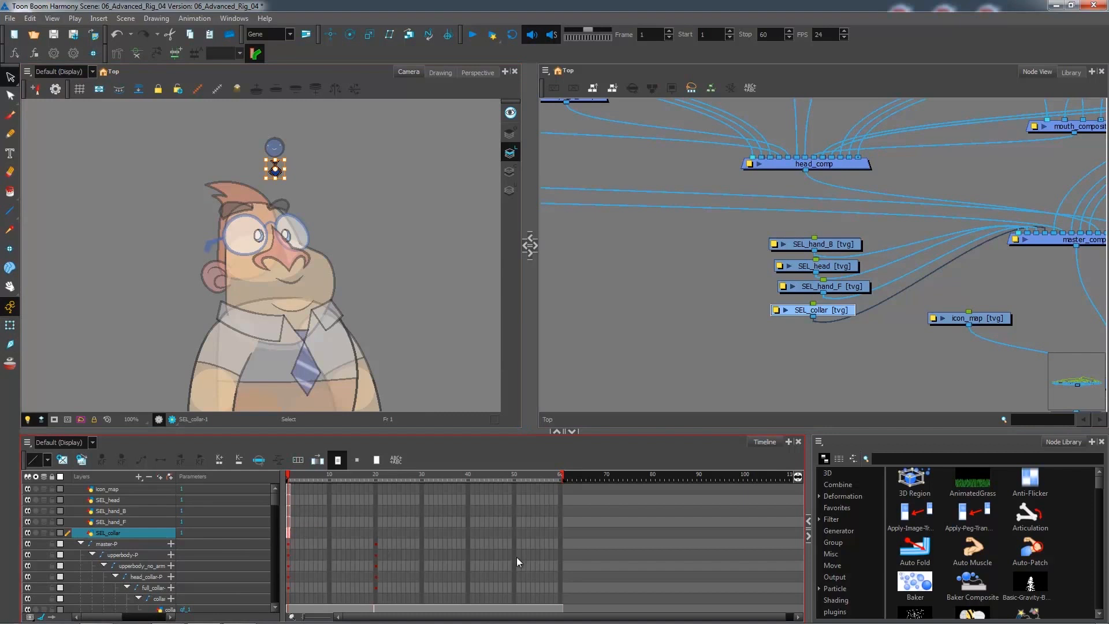
pyautogui.moveTo(561, 538)
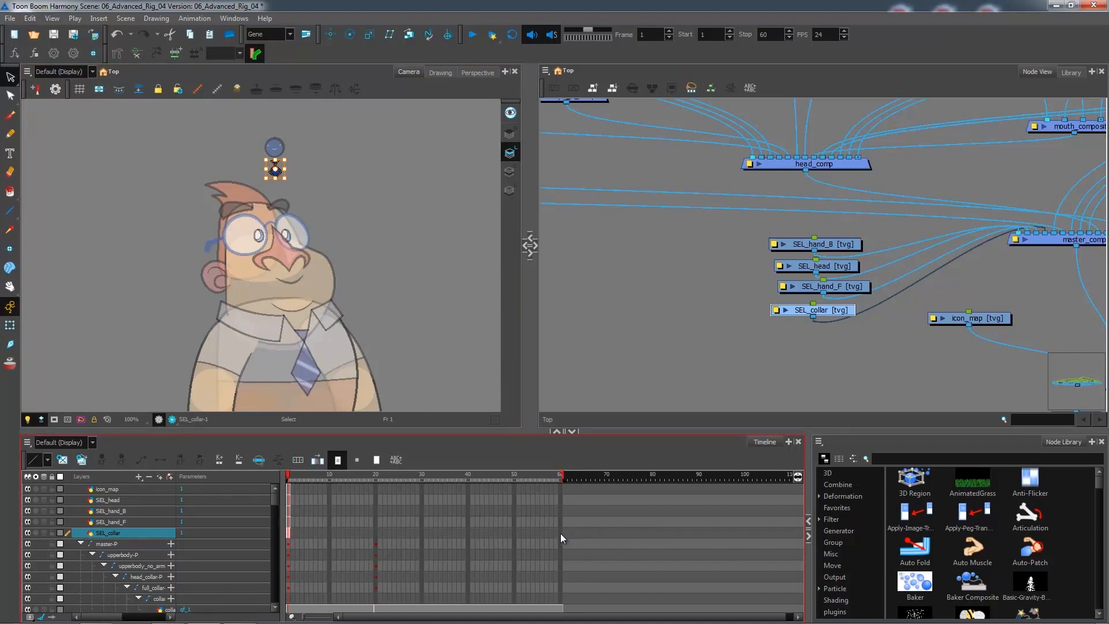
pyautogui.click(563, 473)
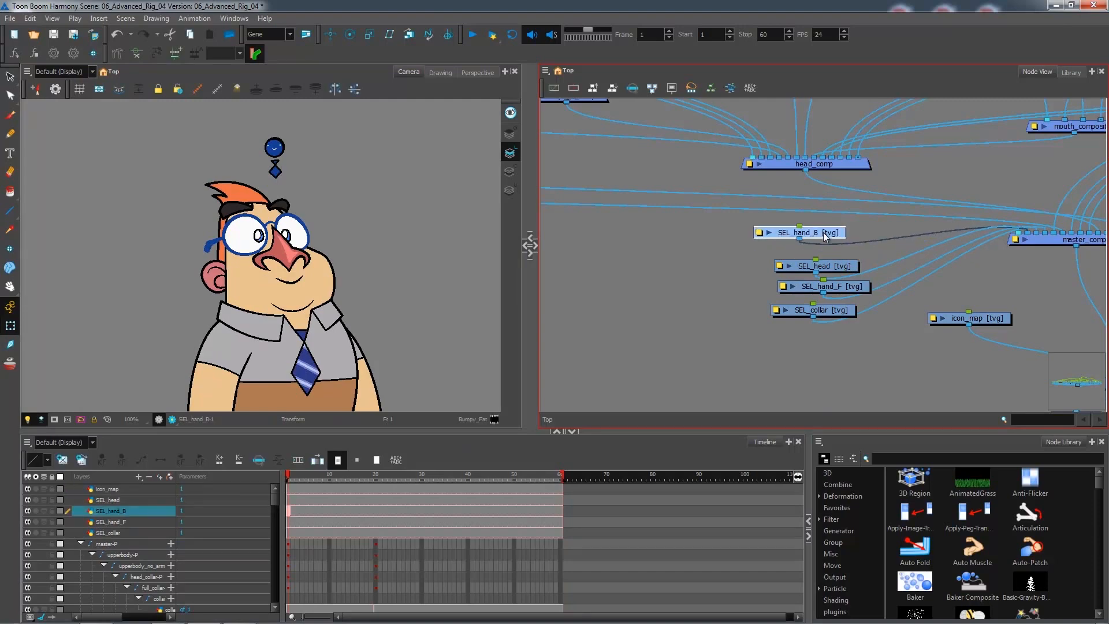
pyautogui.moveTo(1025, 234)
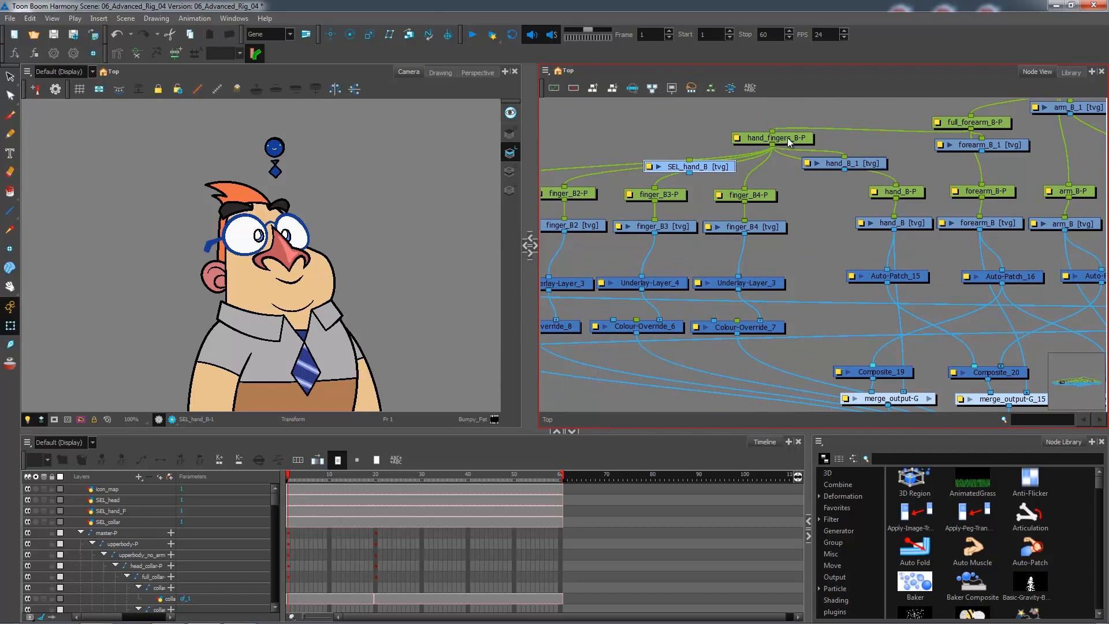
pyautogui.moveTo(770, 150)
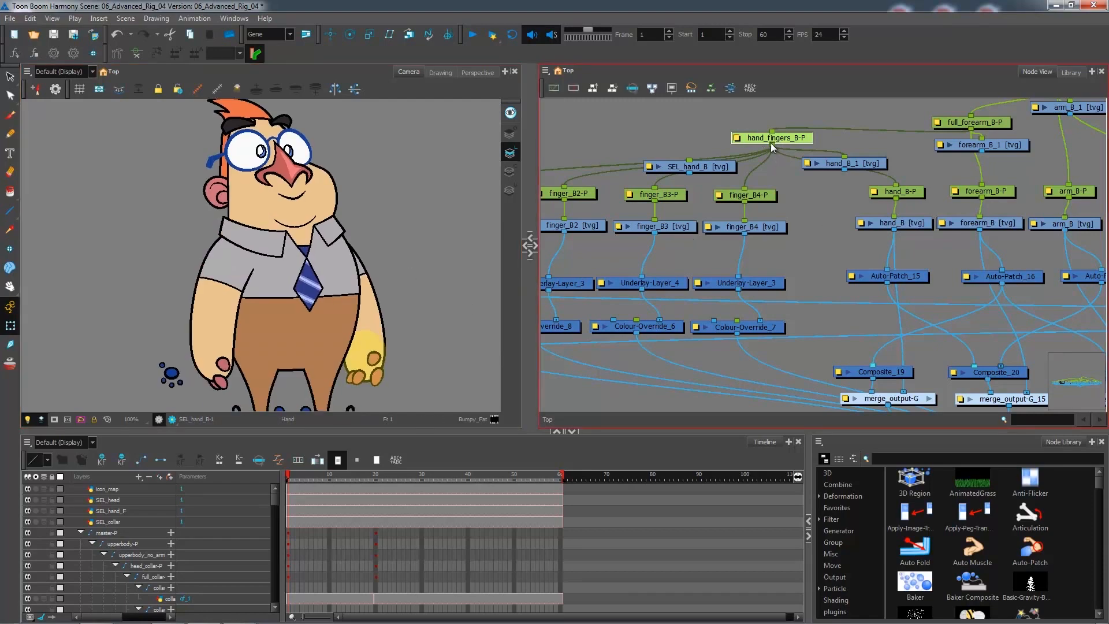
pyautogui.moveTo(690, 178)
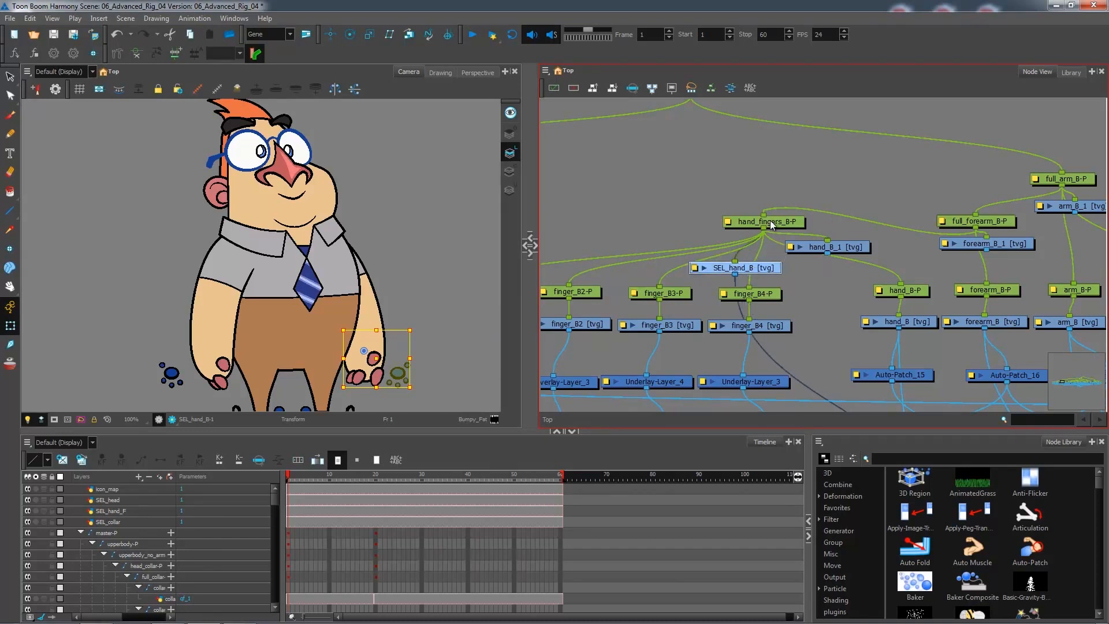
pyautogui.moveTo(776, 224)
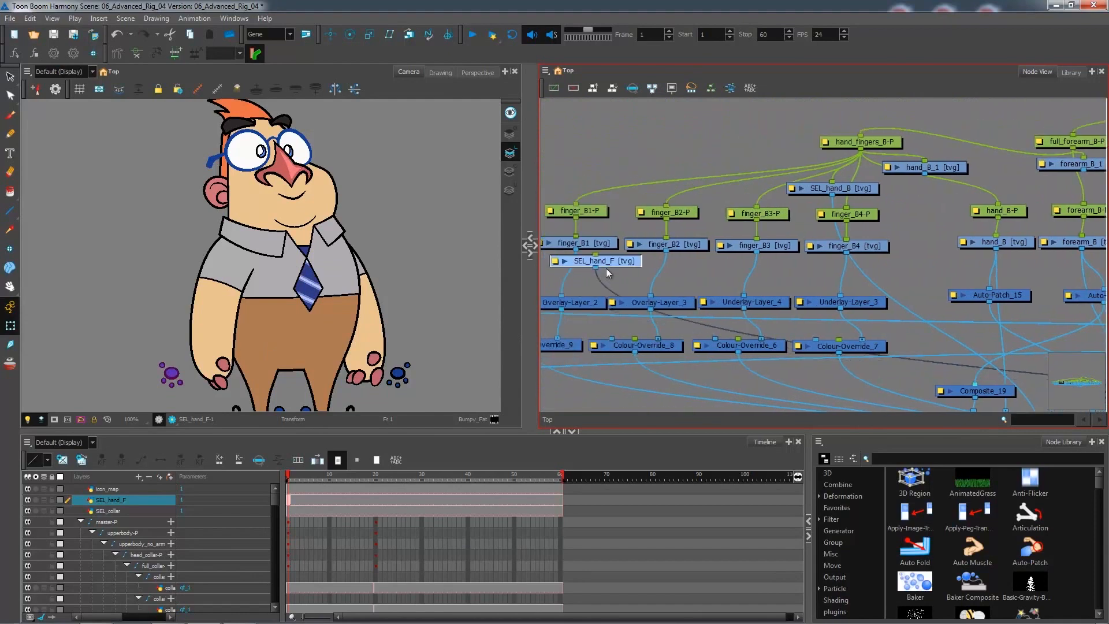
# Move SEL_hand_F into the front hand network beside the hand_fingers_F-P peg
pyautogui.moveTo(596, 261); pyautogui.dragTo(743, 161)
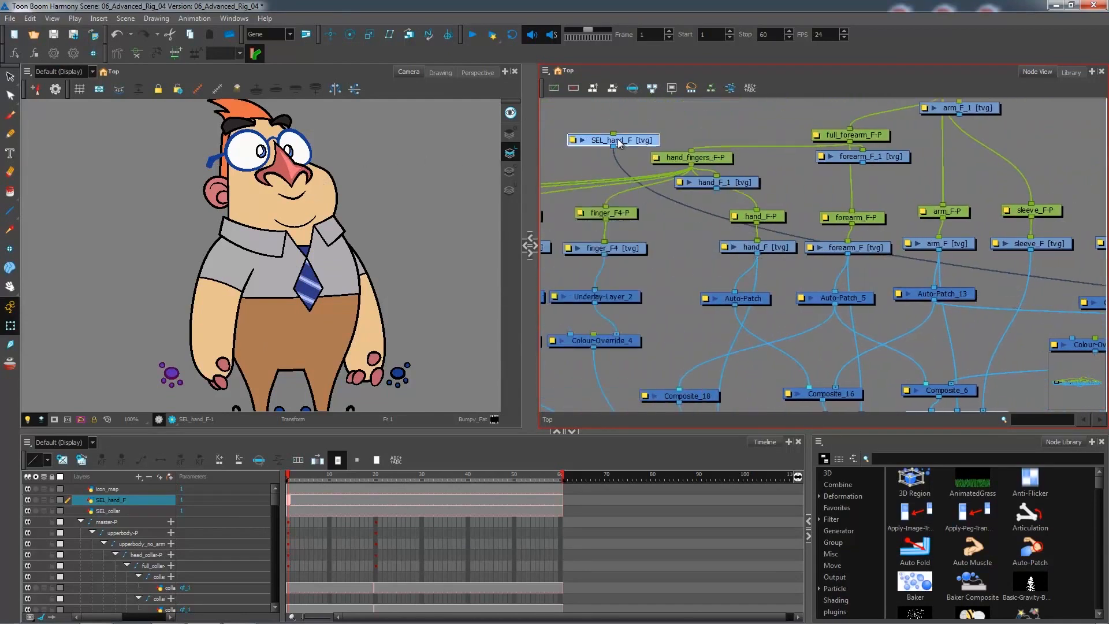
pyautogui.moveTo(613, 140); pyautogui.dragTo(604, 176)
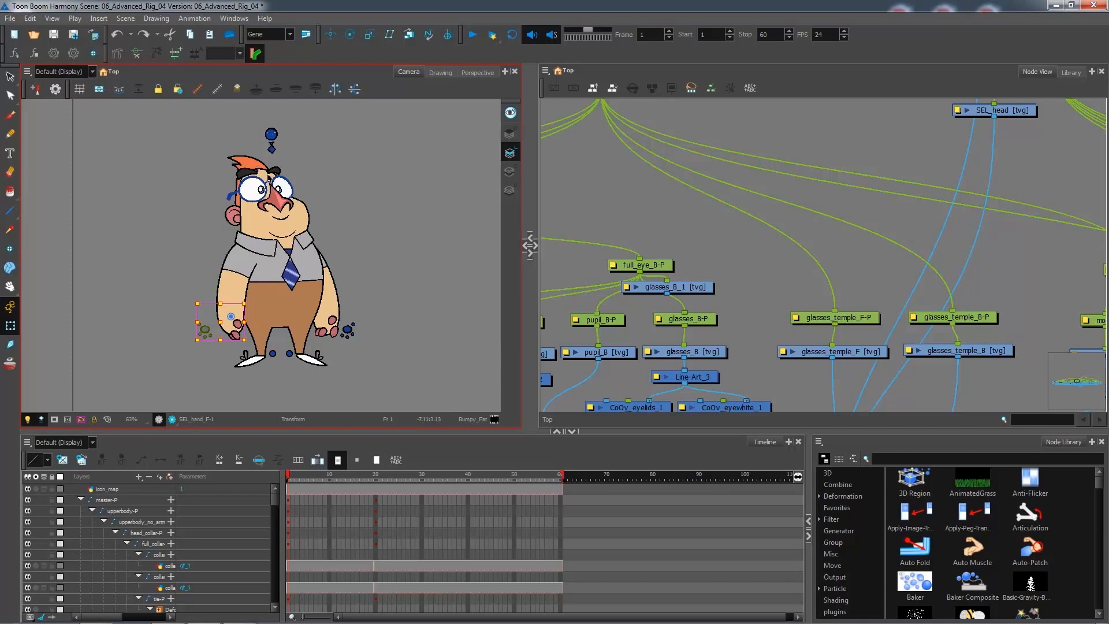
pyautogui.moveTo(374, 251)
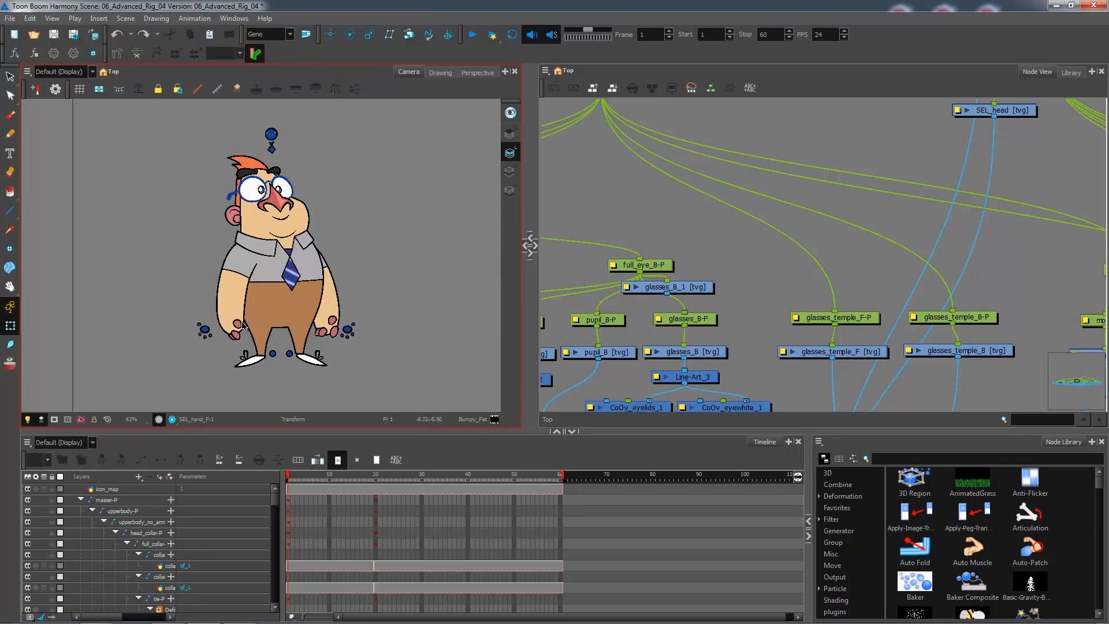
pyautogui.moveTo(217, 398)
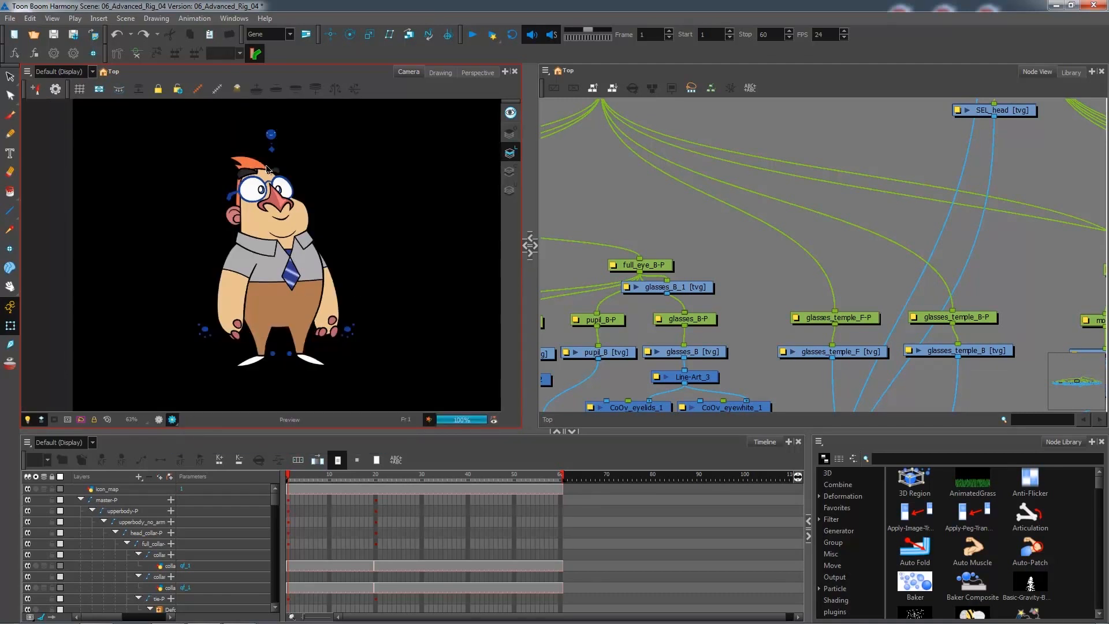
pyautogui.moveTo(334, 220)
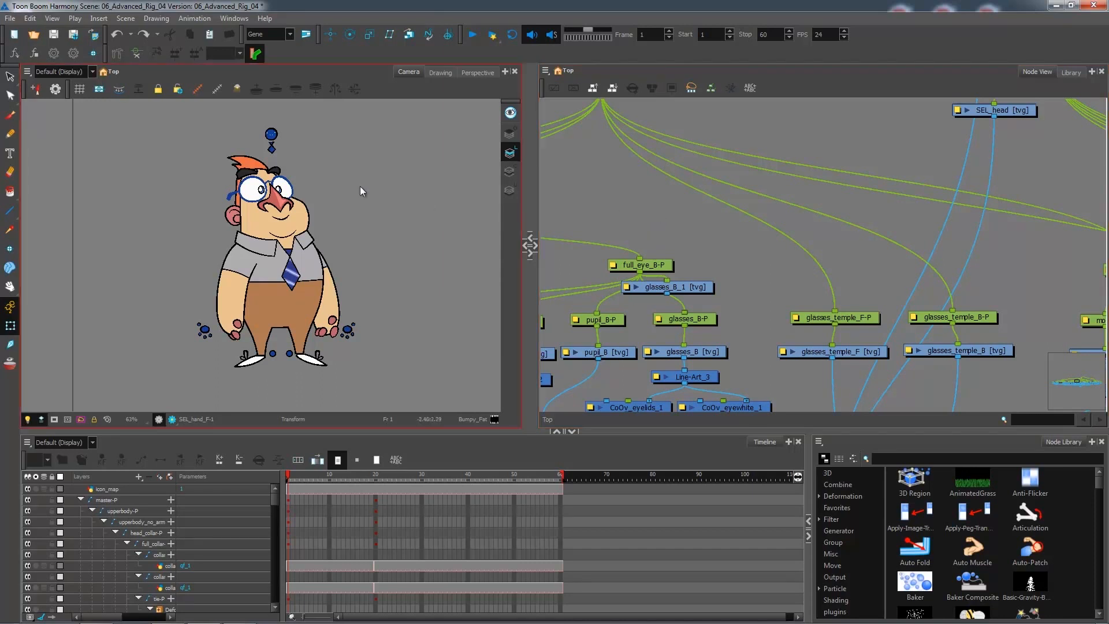
pyautogui.moveTo(280, 152)
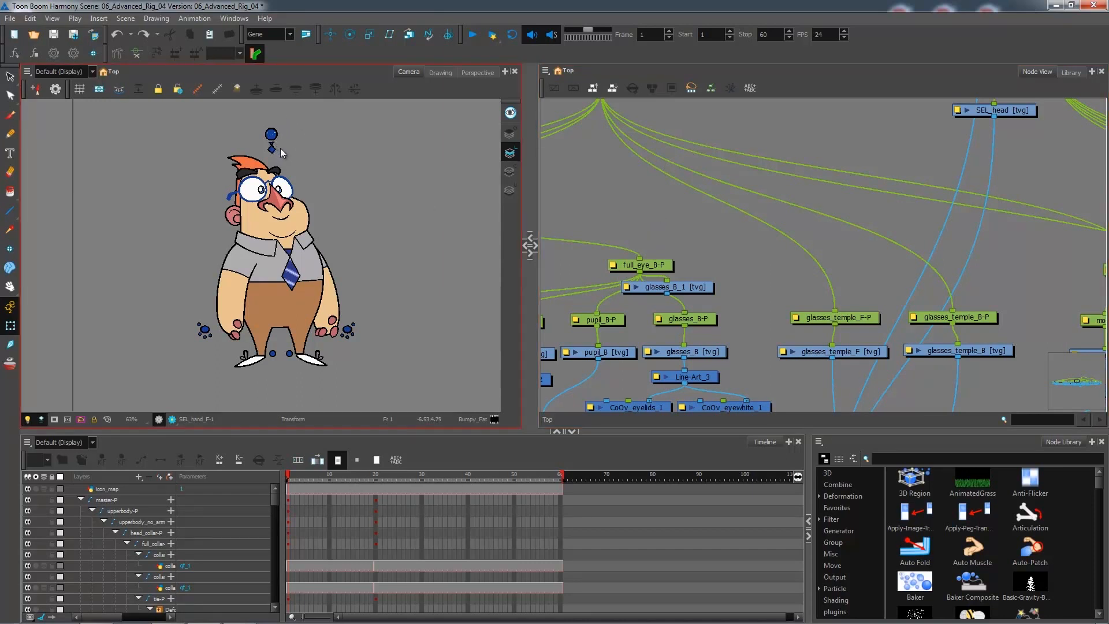
pyautogui.moveTo(342, 267)
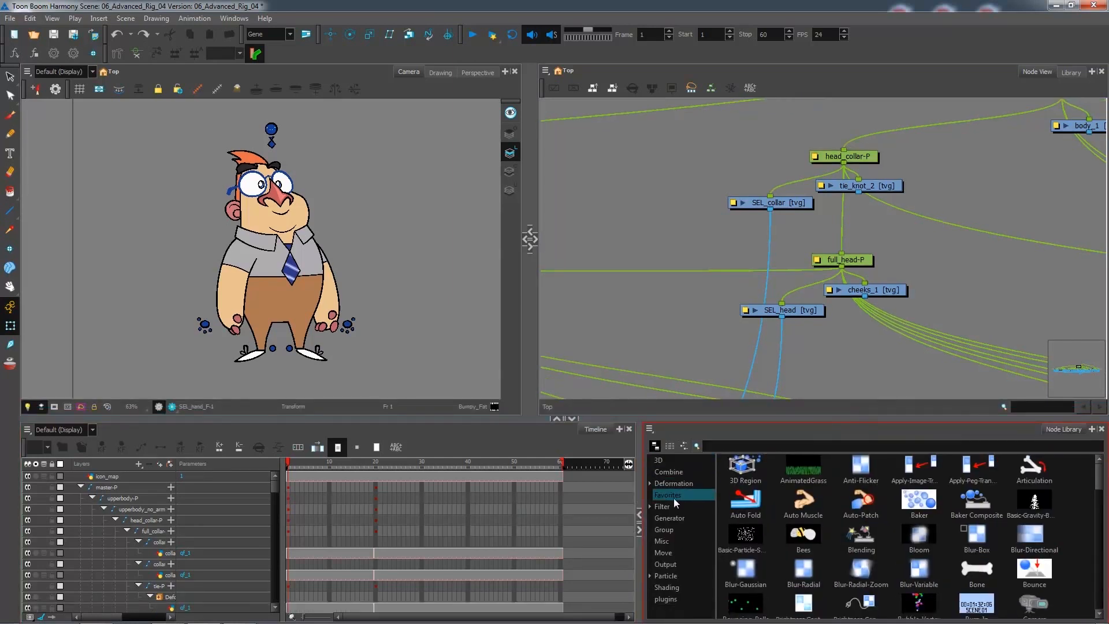
# Show the Favorites category in the Node Library, listing the Visibility node
pyautogui.click(668, 471)
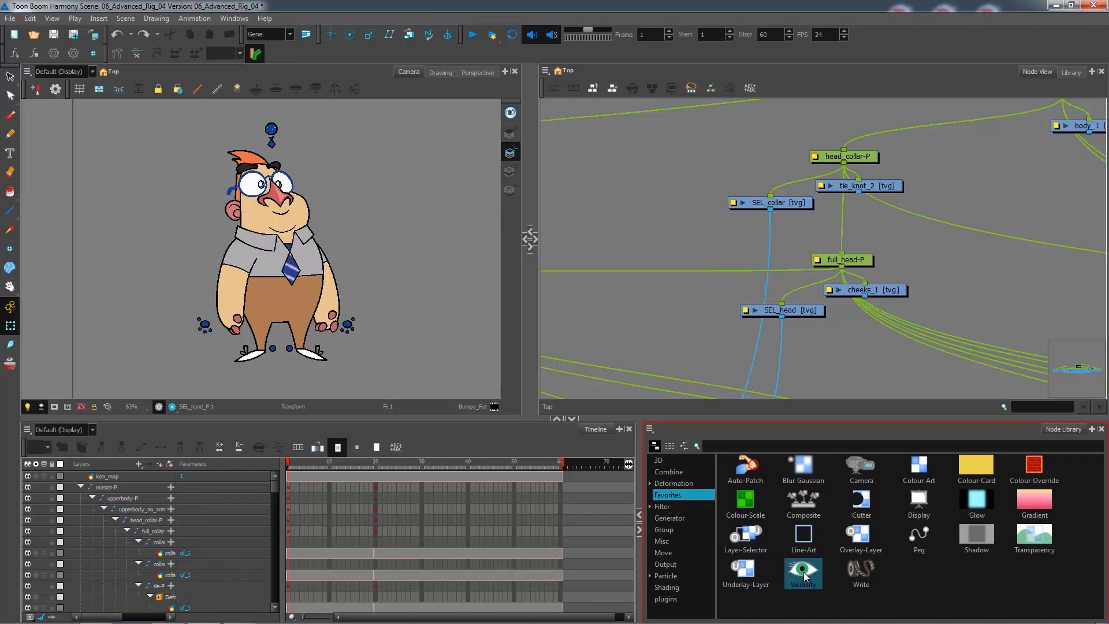
pyautogui.moveTo(798, 570)
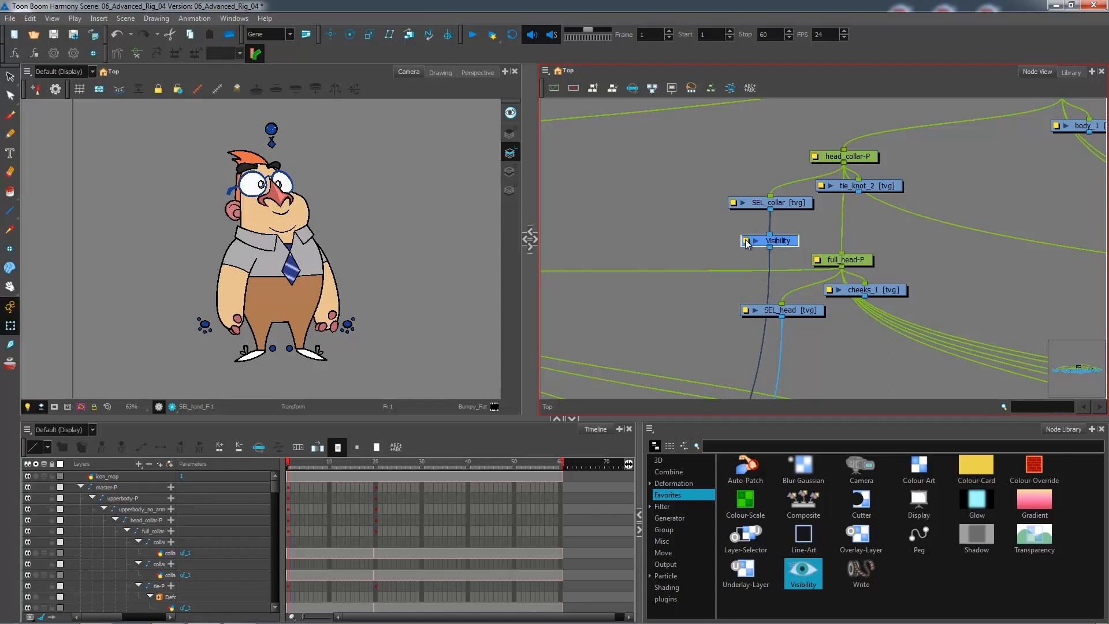
# Set SEL_collar's Visibility node to display in OpenGL but skip Soft Render, then preview
pyautogui.doubleClick(773, 240)
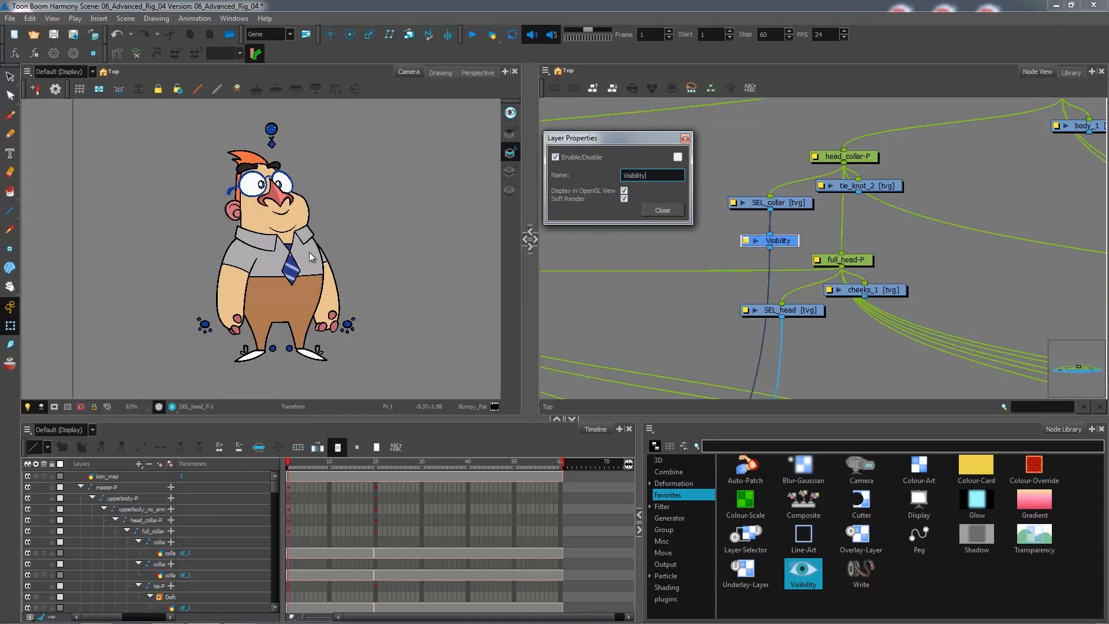
pyautogui.click(624, 191)
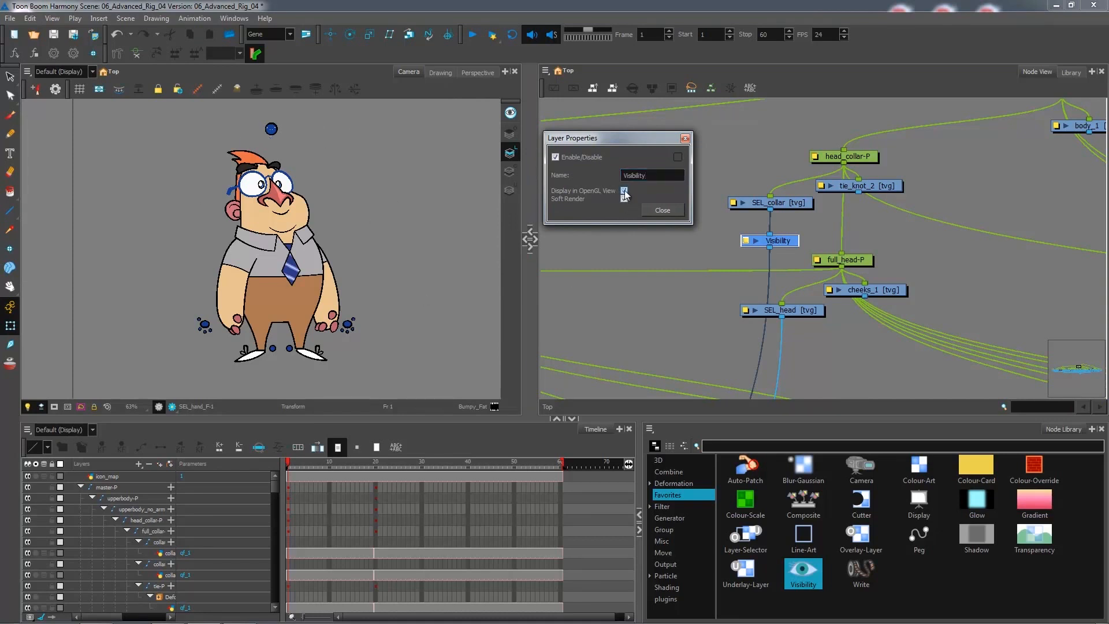
pyautogui.click(625, 191)
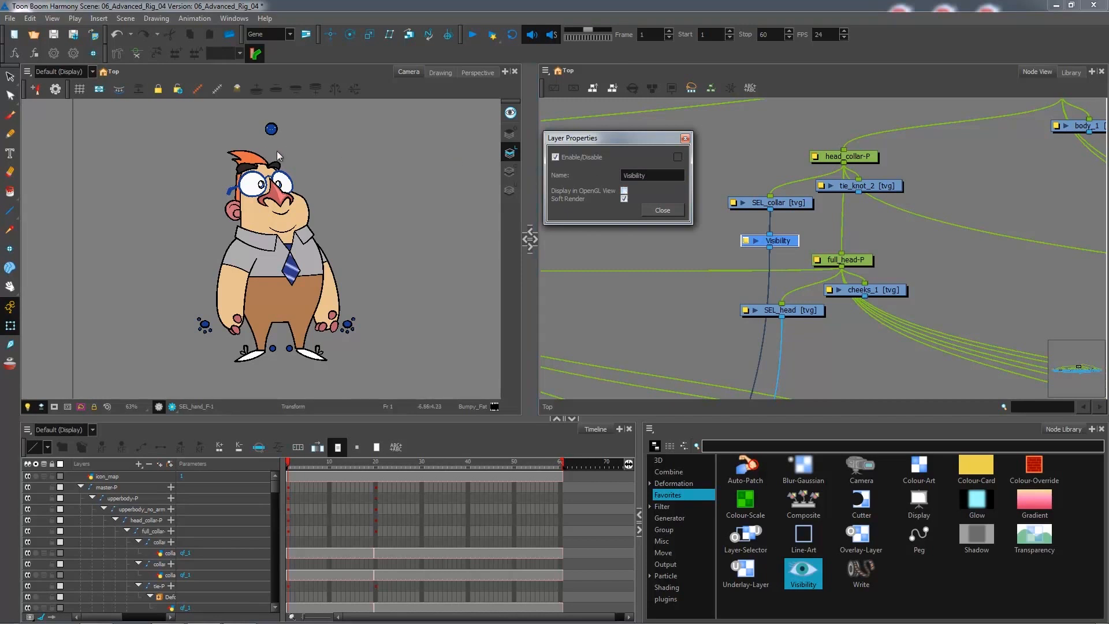
pyautogui.click(624, 190)
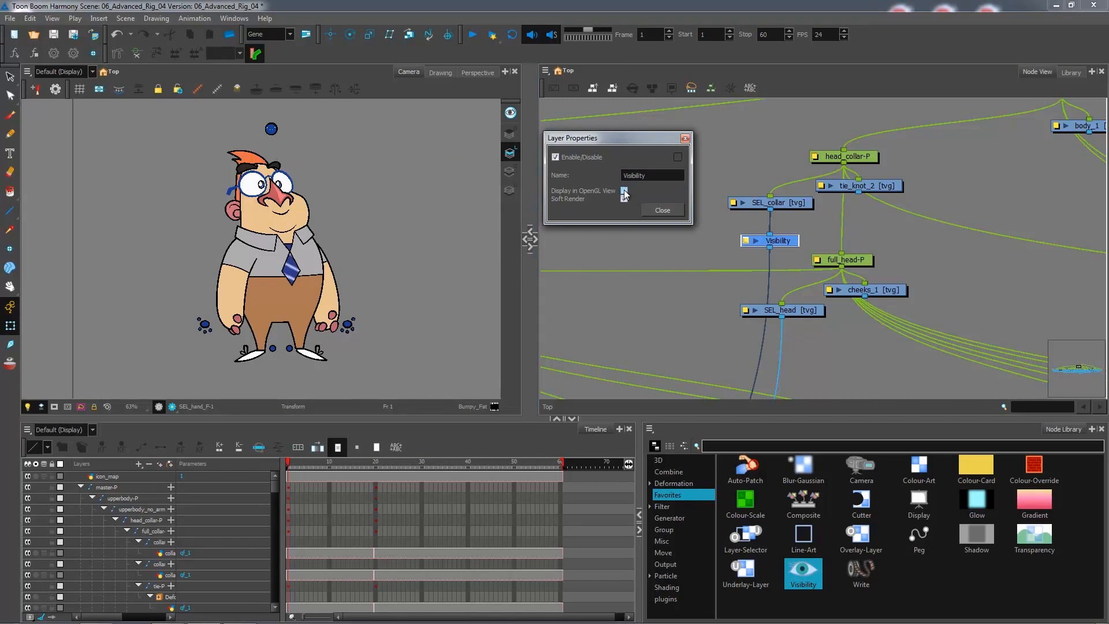
pyautogui.click(624, 190)
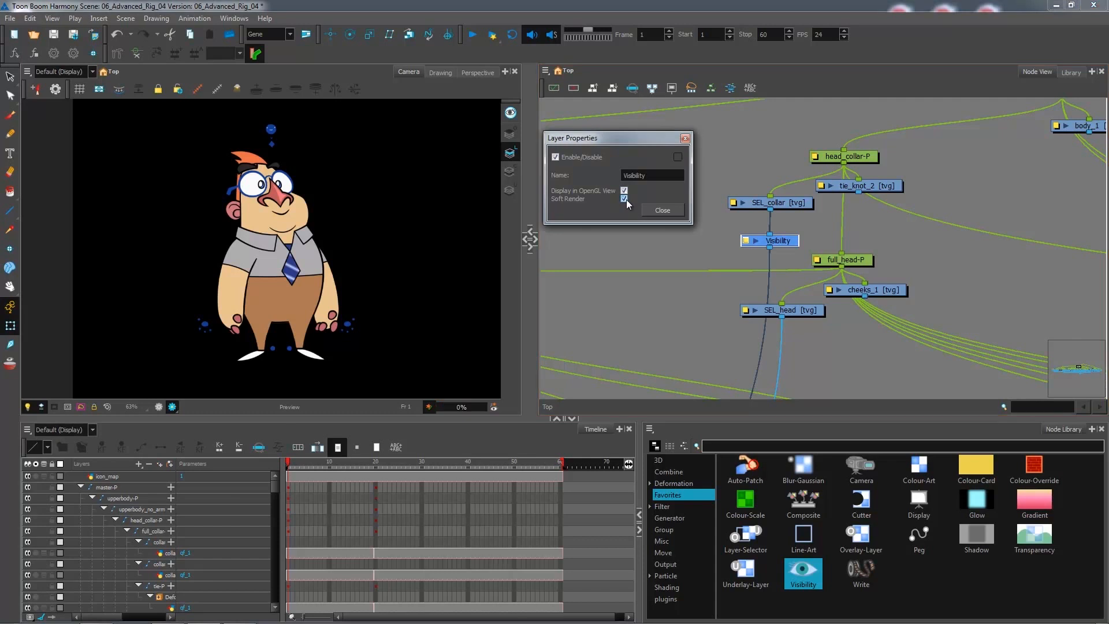
pyautogui.click(623, 199)
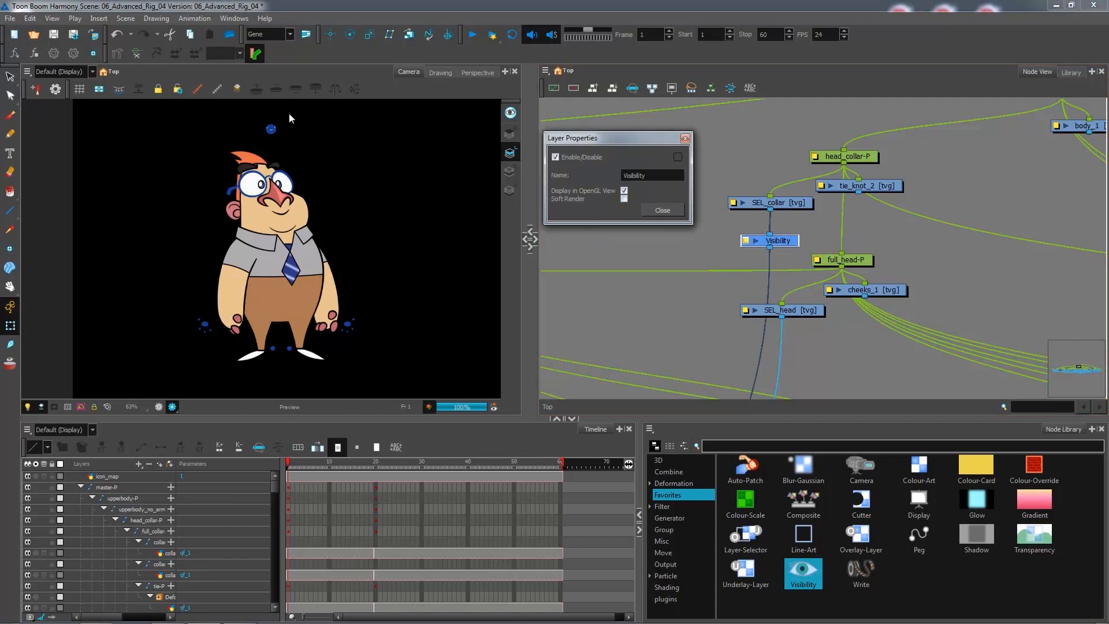
pyautogui.click(661, 210)
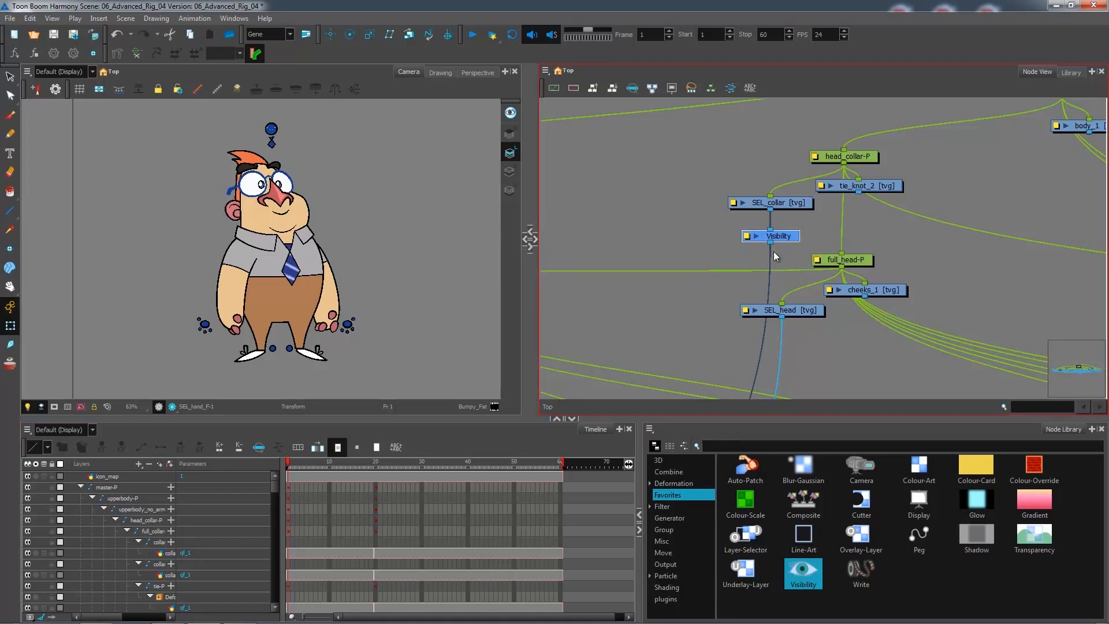
pyautogui.moveTo(787, 228)
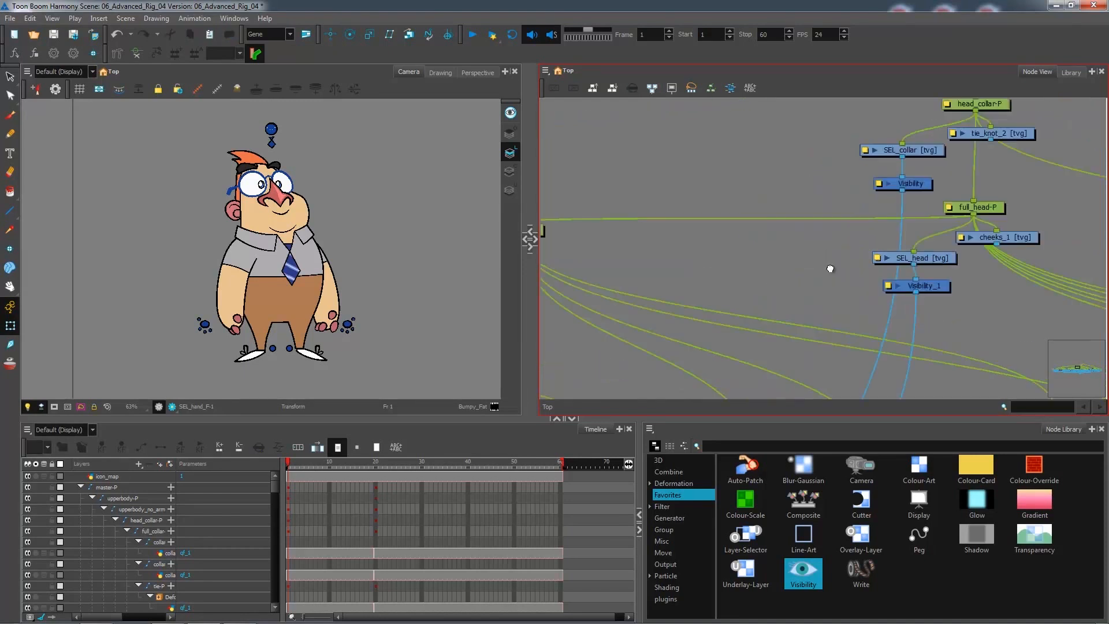
# Bring the back hand nodes into view and add a Visibility node below SEL_hand_B
pyautogui.moveTo(829, 269); pyautogui.dragTo(949, 276)
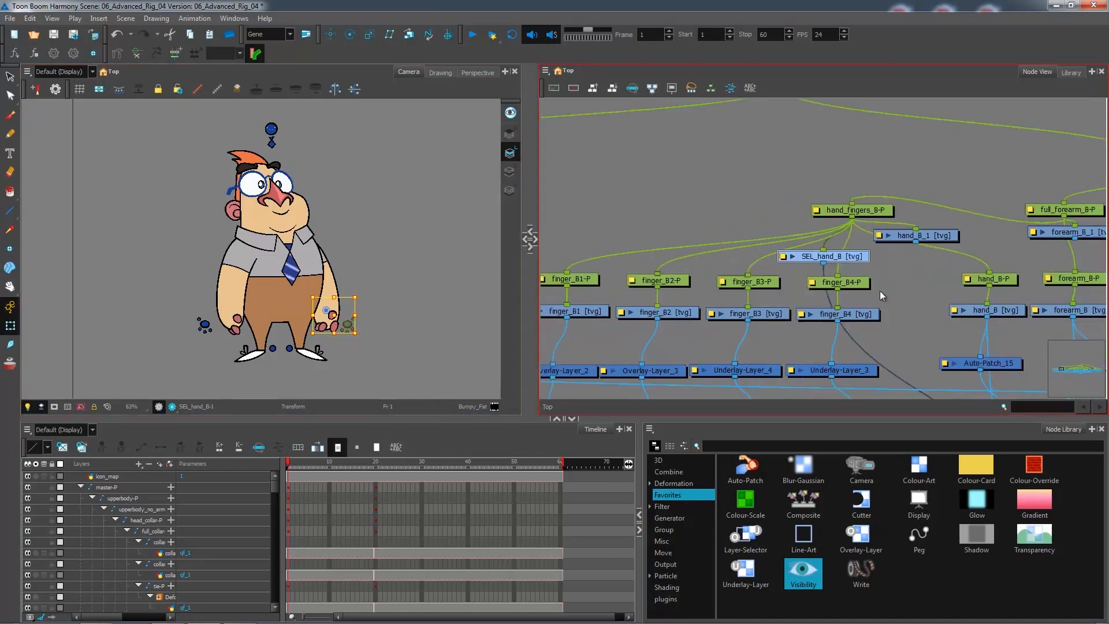
pyautogui.moveTo(824, 256); pyautogui.dragTo(727, 210)
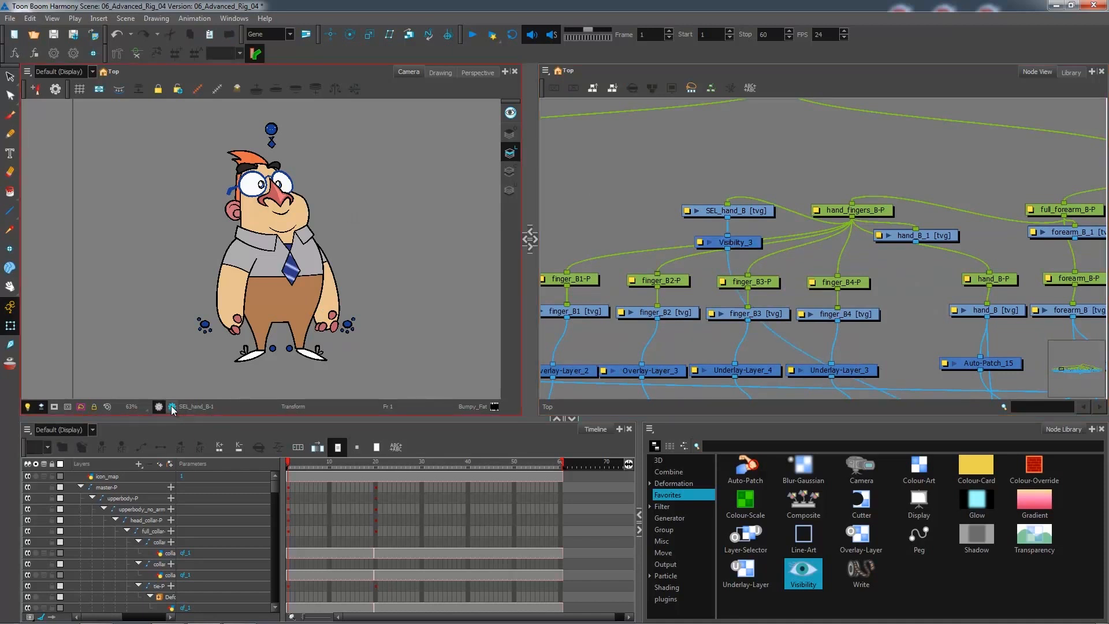
pyautogui.moveTo(327, 278)
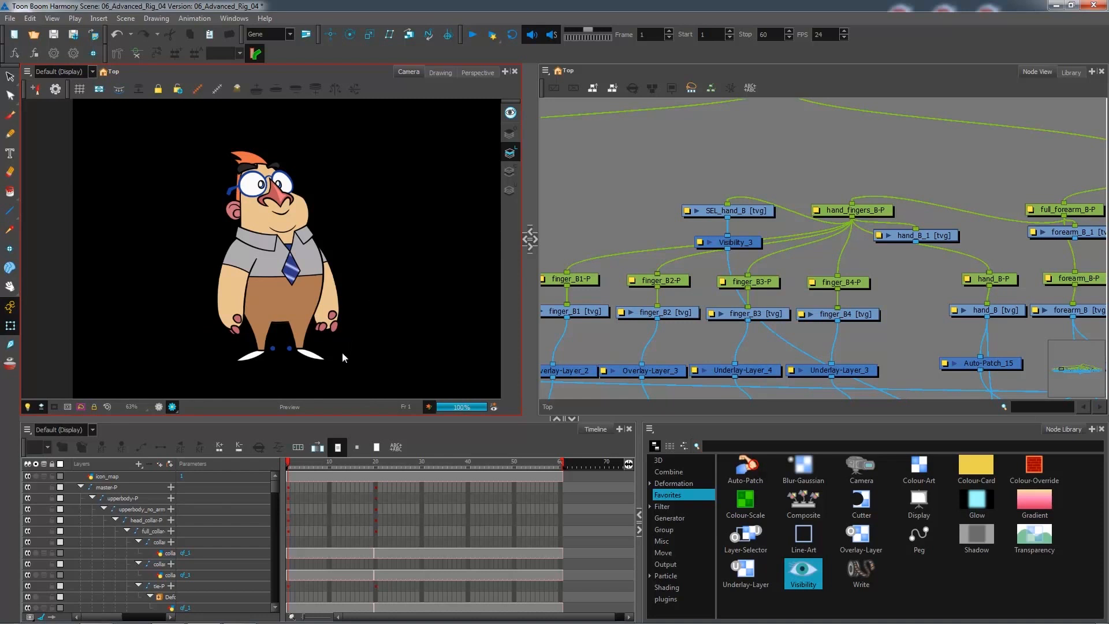
pyautogui.moveTo(287, 350)
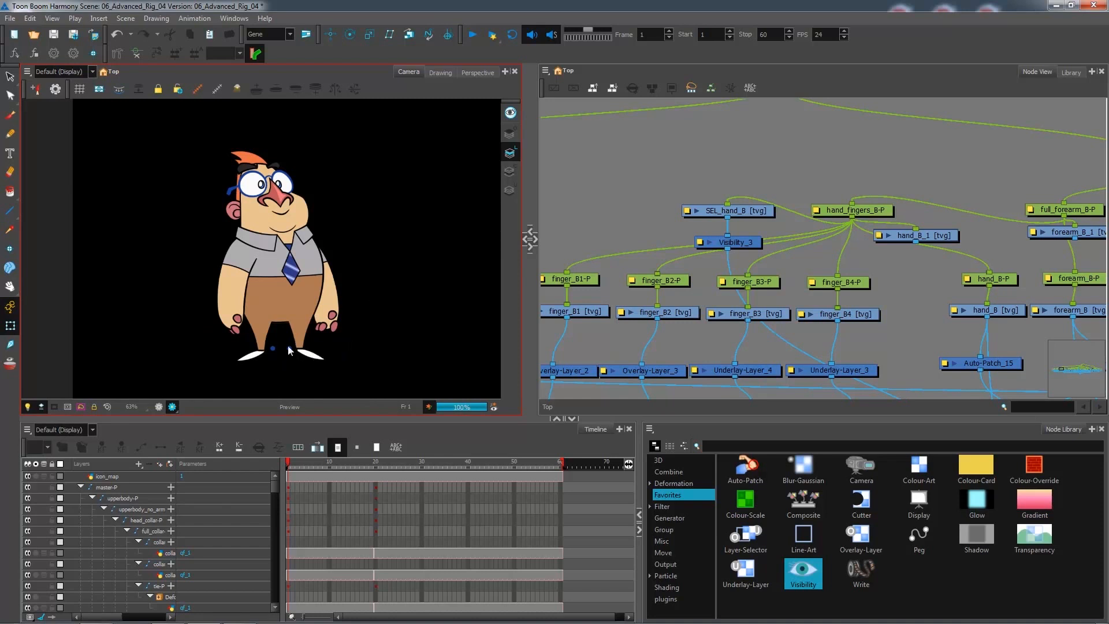
pyautogui.moveTo(275, 348)
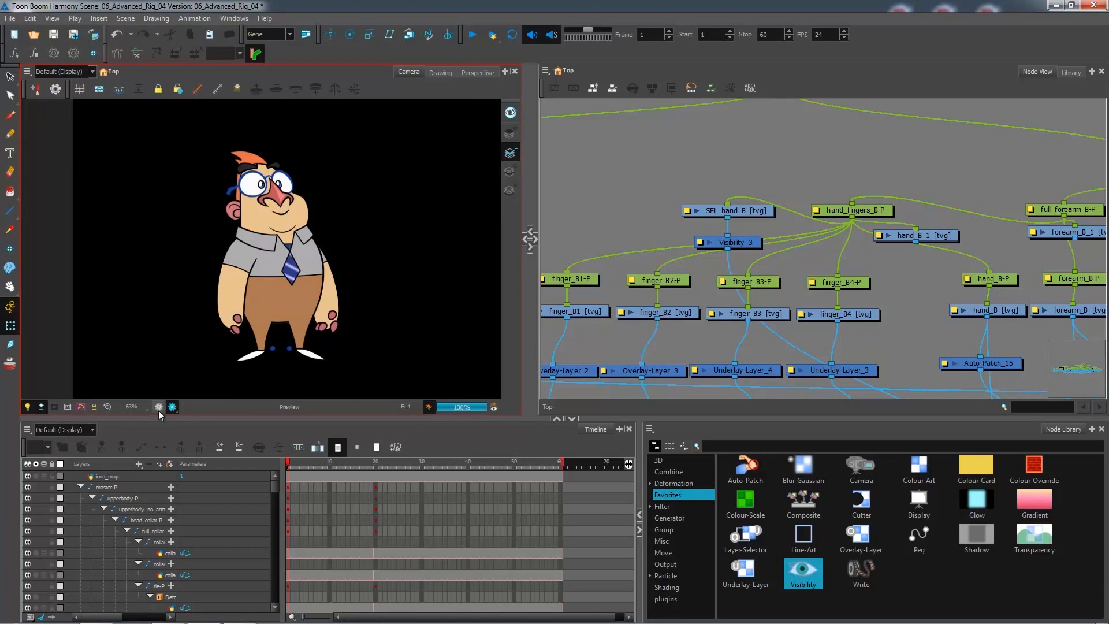
pyautogui.moveTo(157, 406)
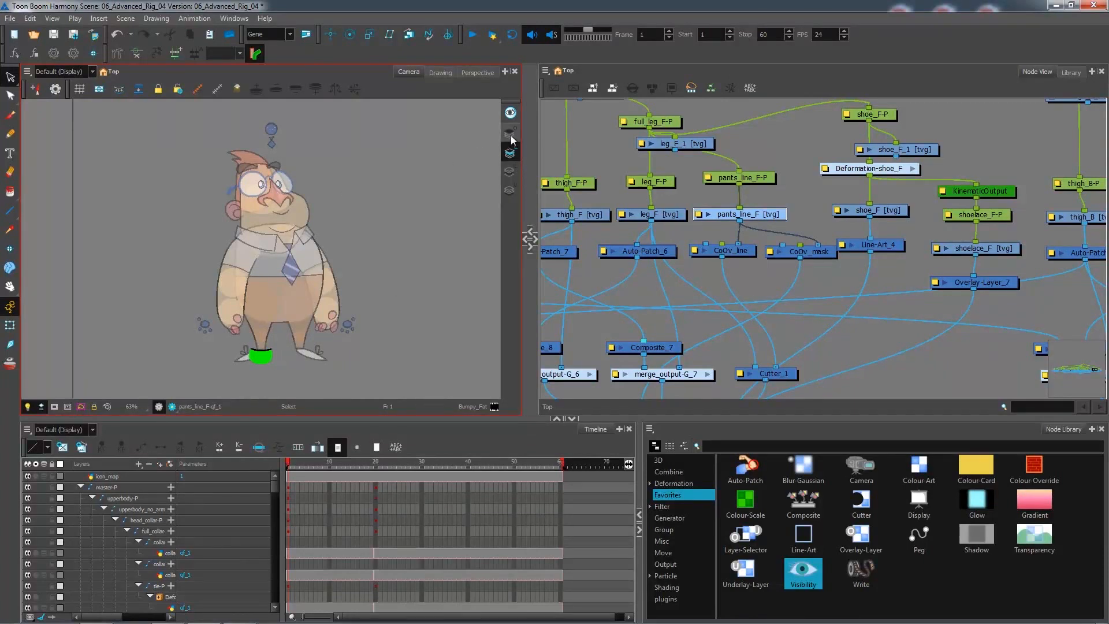
pyautogui.moveTo(509, 136)
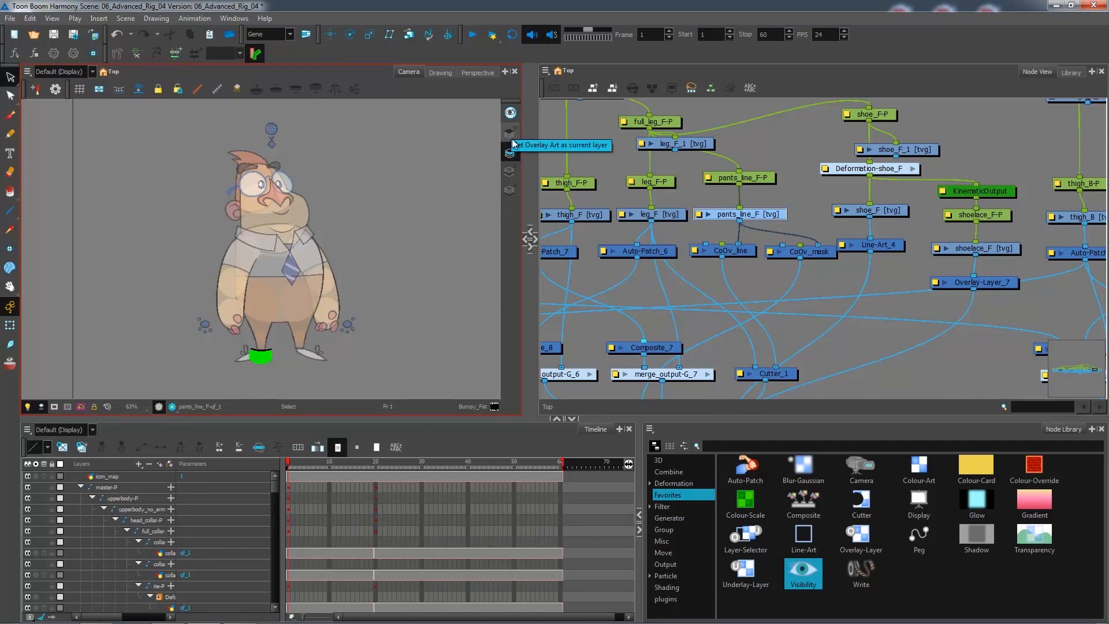
pyautogui.moveTo(509, 137)
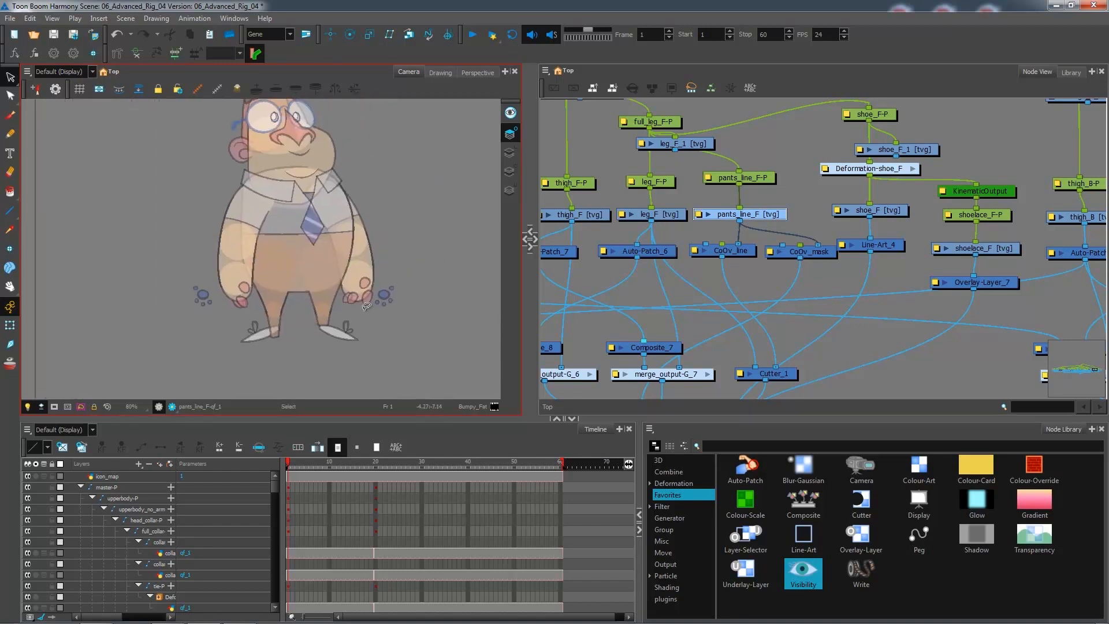
# Show the back foot handle's overlay drawing via Set Overlay Art as Current Layer
pyautogui.click(296, 324)
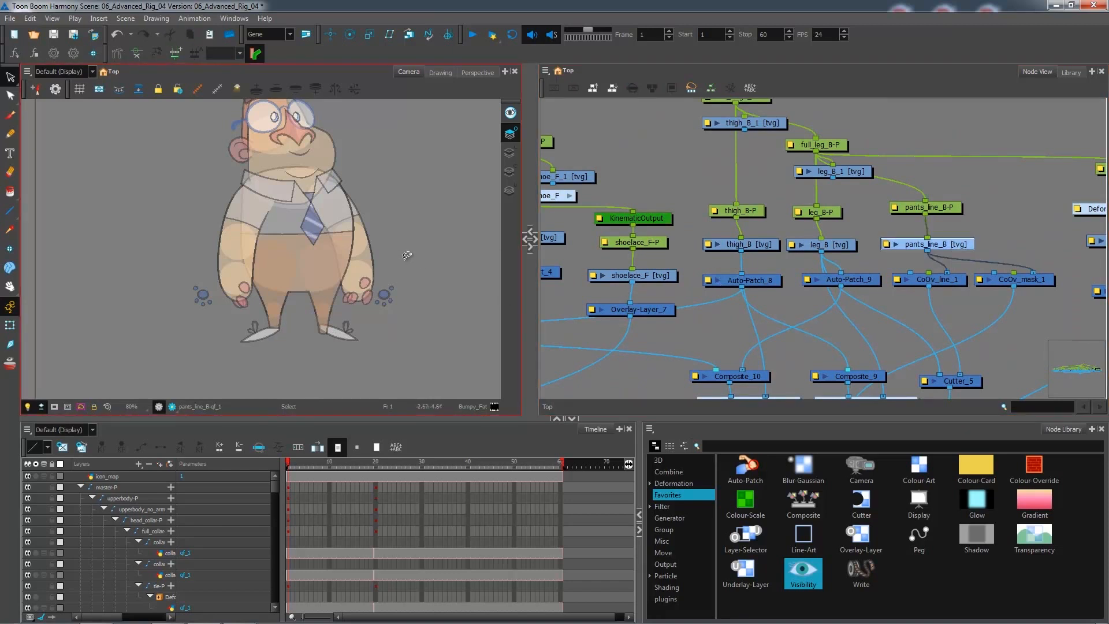
pyautogui.click(309, 326)
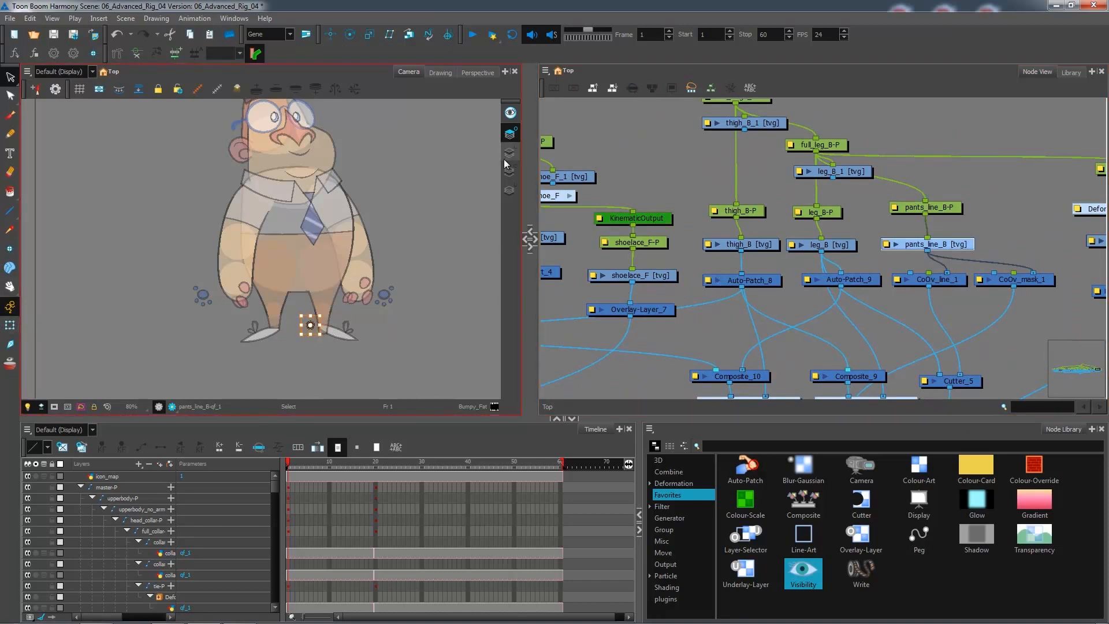
pyautogui.moveTo(509, 113)
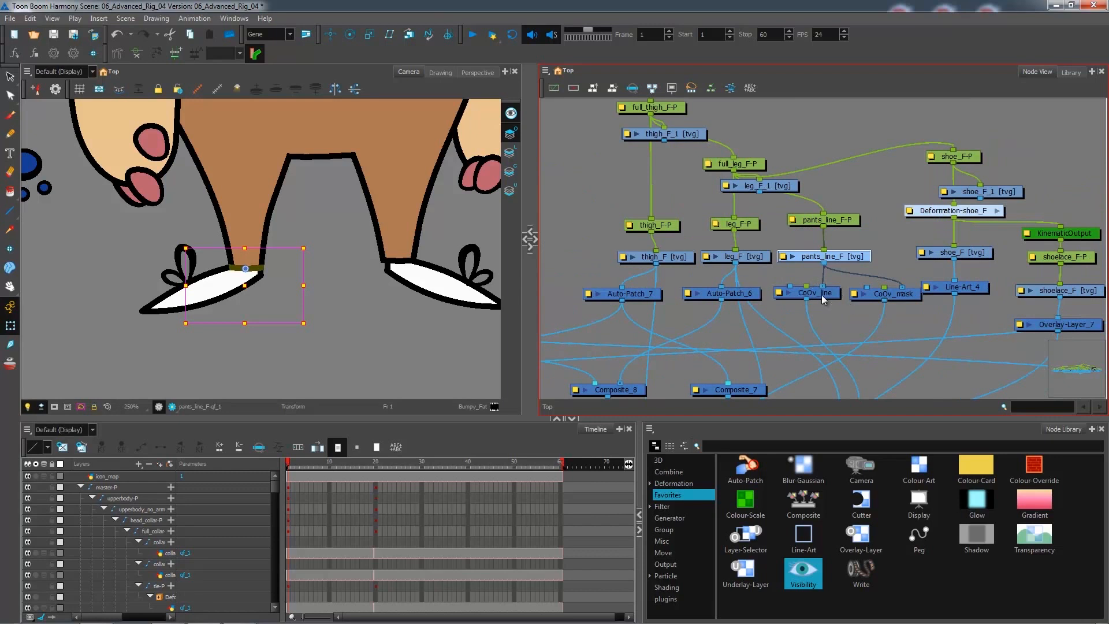
pyautogui.moveTo(873, 303)
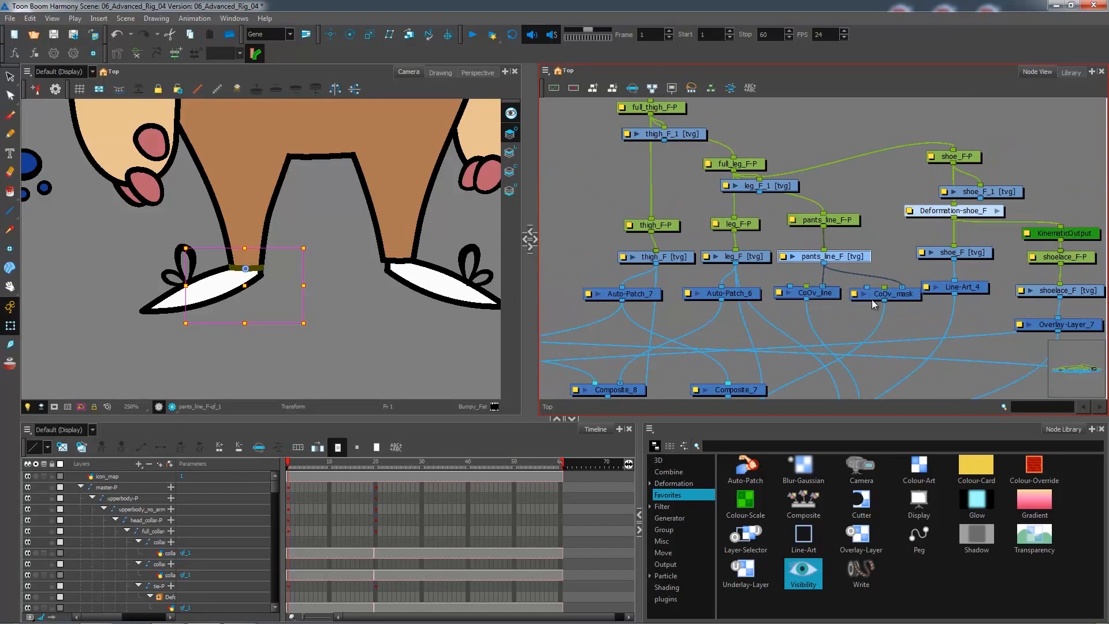
pyautogui.moveTo(849, 309)
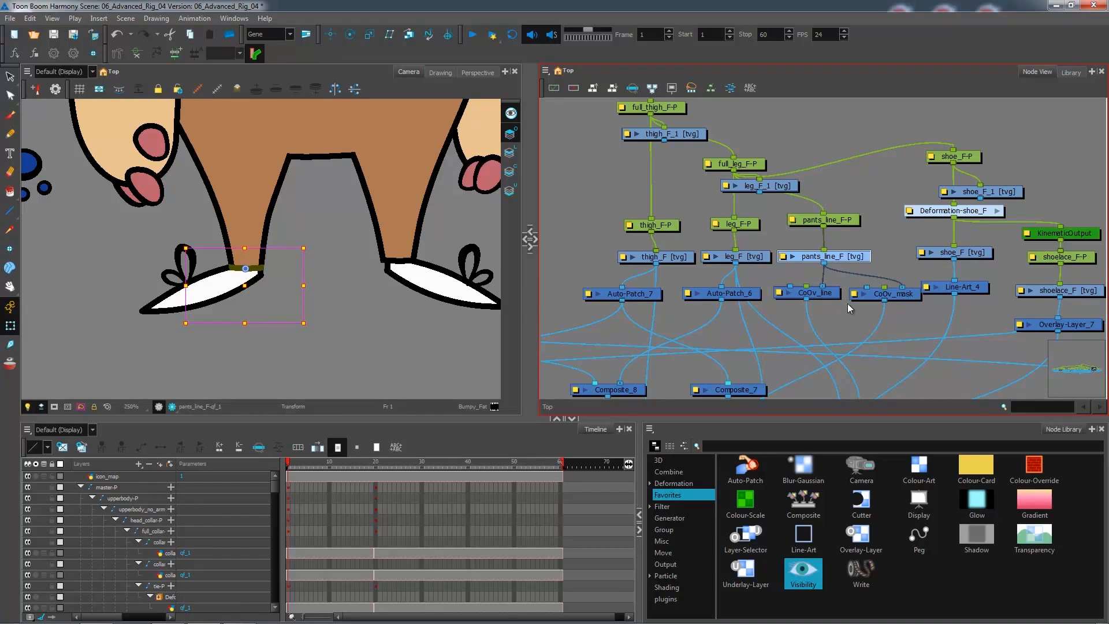
# Select the CoOv_line and CoOv_mask nodes below pants_line_F
pyautogui.click(807, 293)
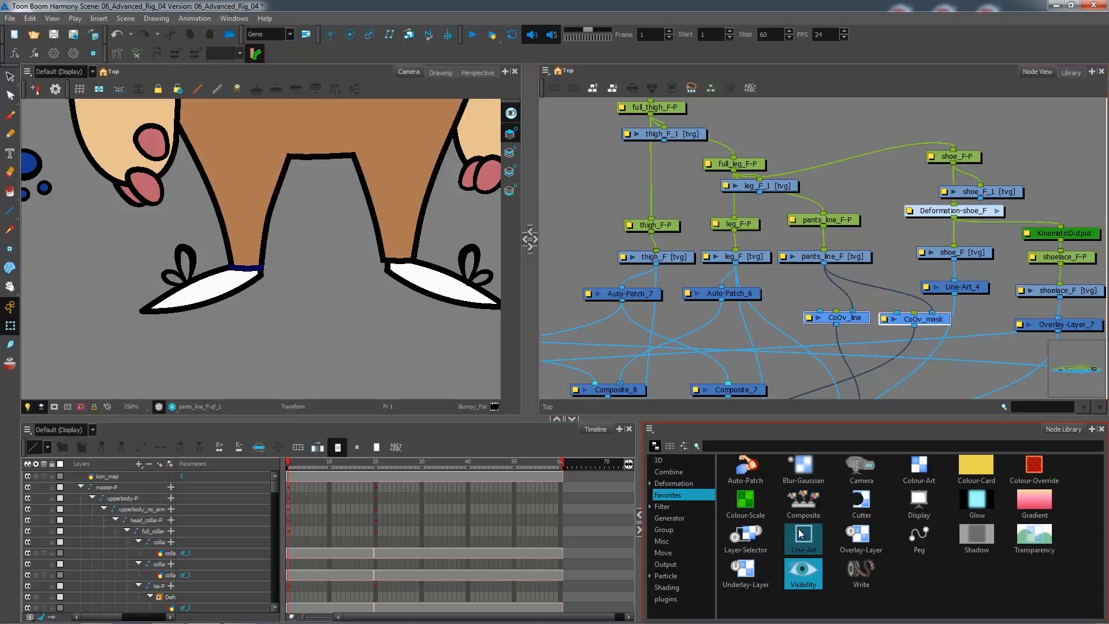
pyautogui.moveTo(861, 505)
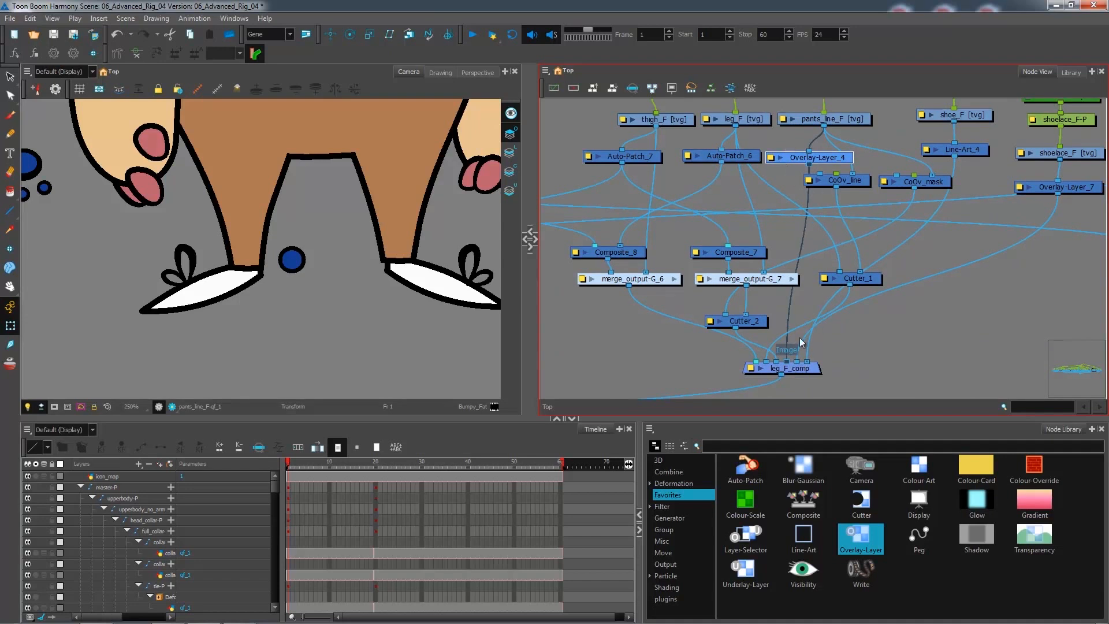
# Add a Visibility_4 node beside Overlay-Layer_4 under pants_line_F
pyautogui.click(803, 572)
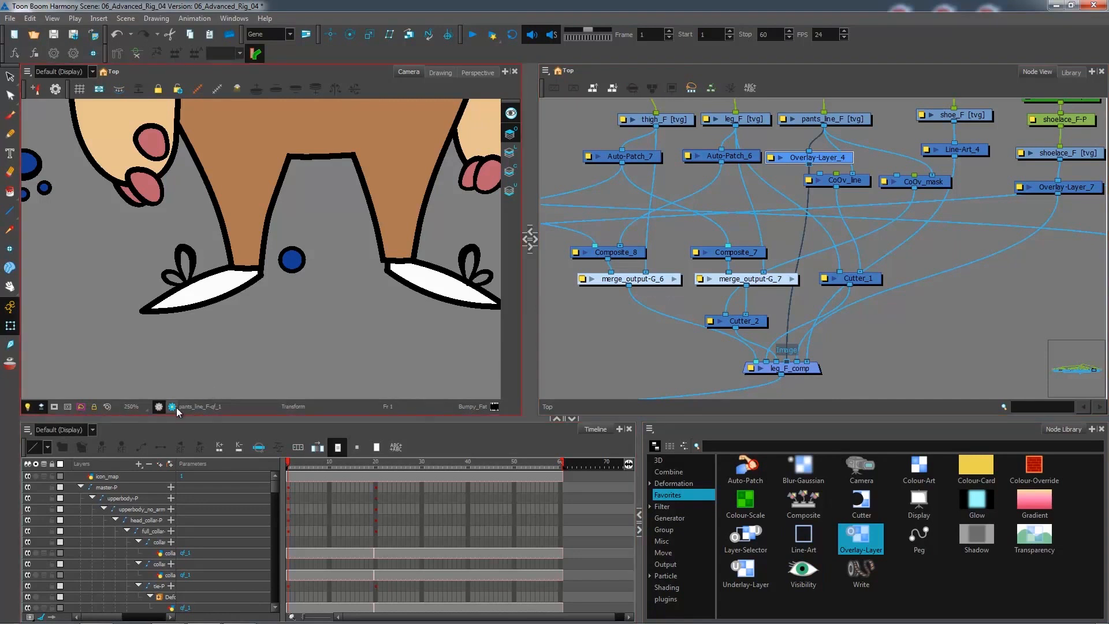
pyautogui.click(158, 407)
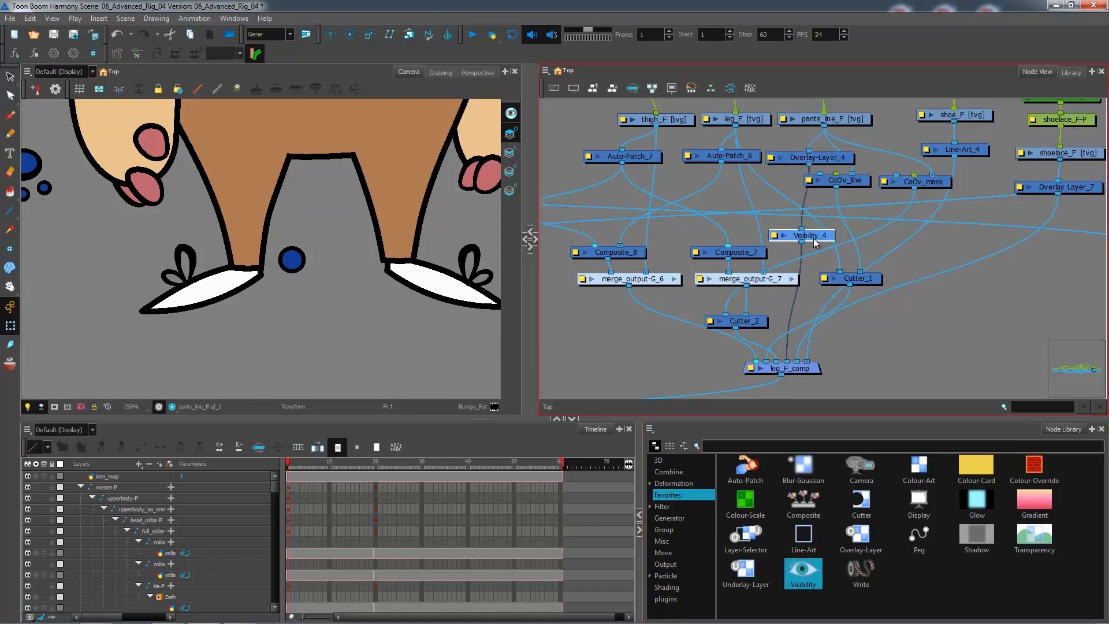
# Bring up Visibility_4's Layer Properties and step back a frame to test the front handle
pyautogui.doubleClick(807, 235)
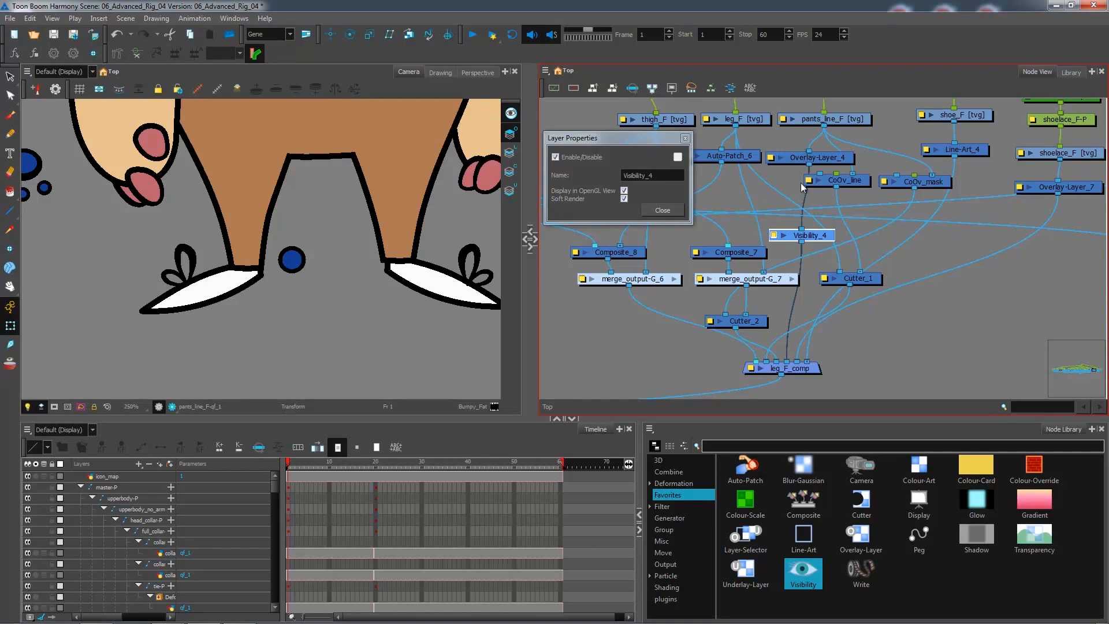
pyautogui.moveTo(827, 110)
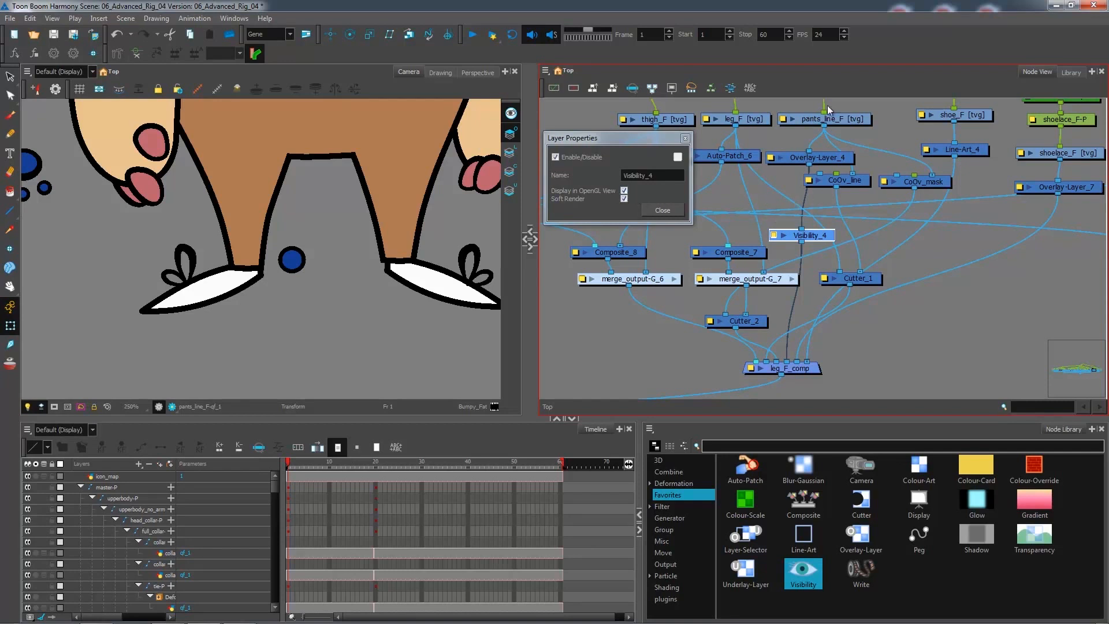
pyautogui.moveTo(616, 199)
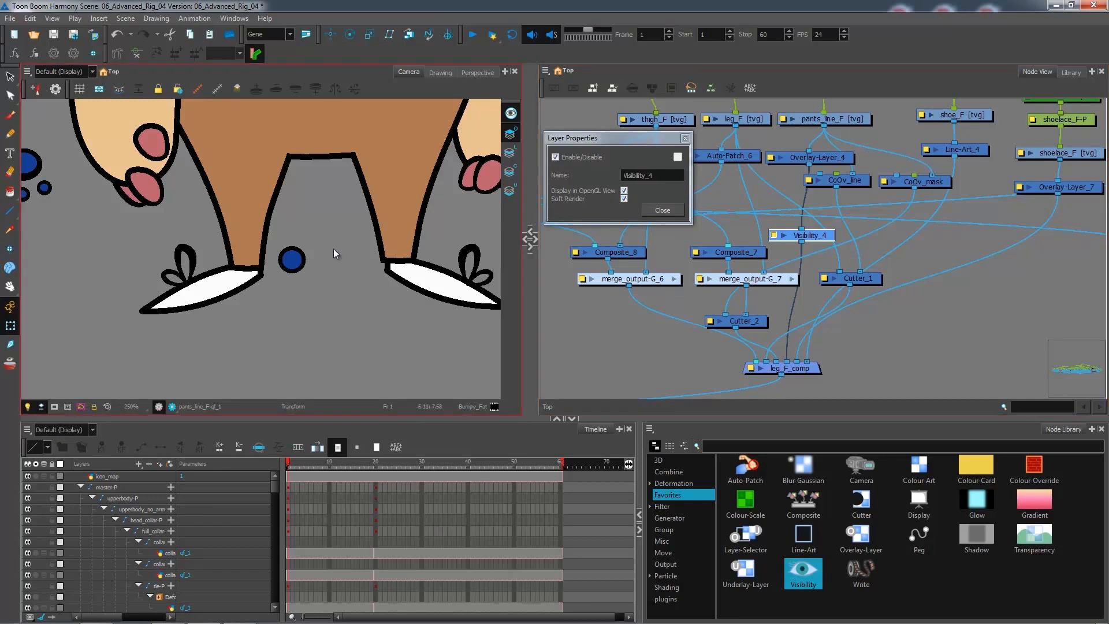
pyautogui.moveTo(406, 484)
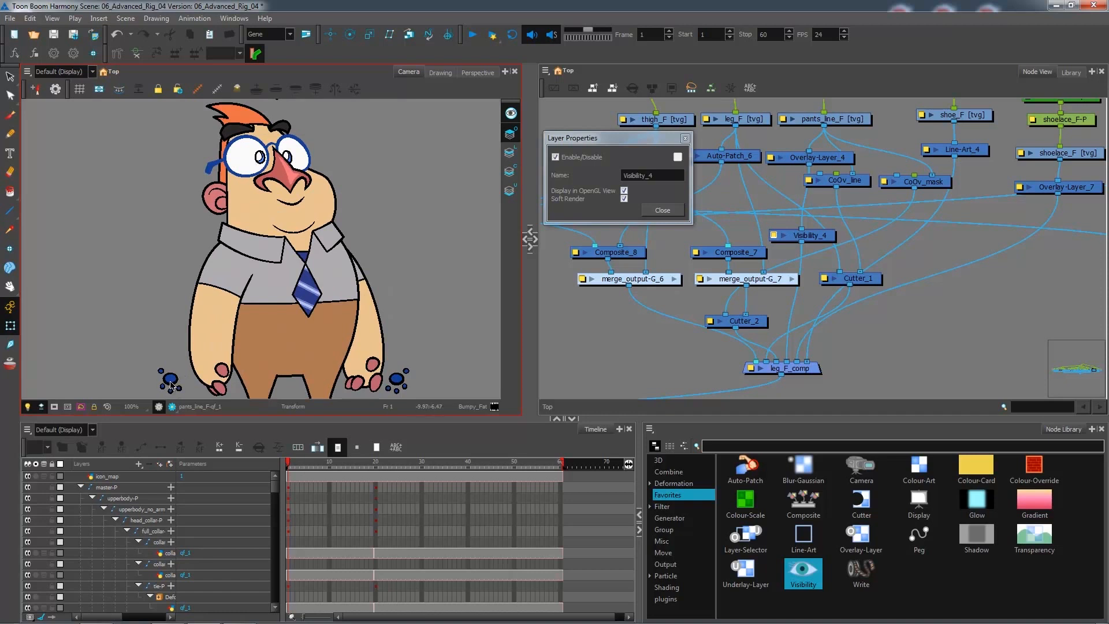
pyautogui.moveTo(367, 467)
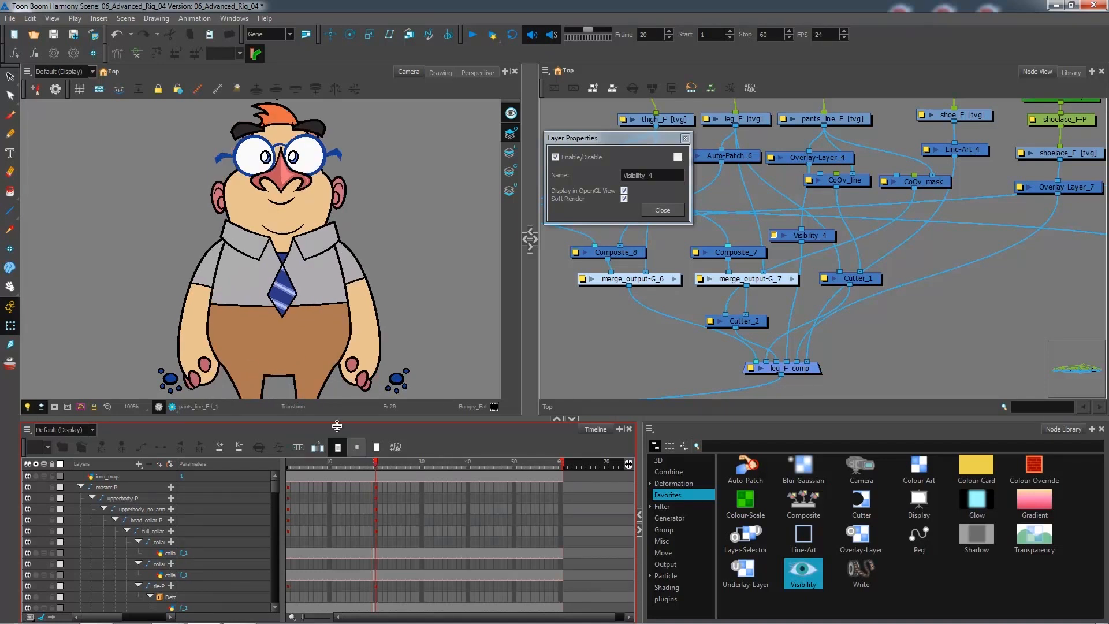
pyautogui.moveTo(315, 430)
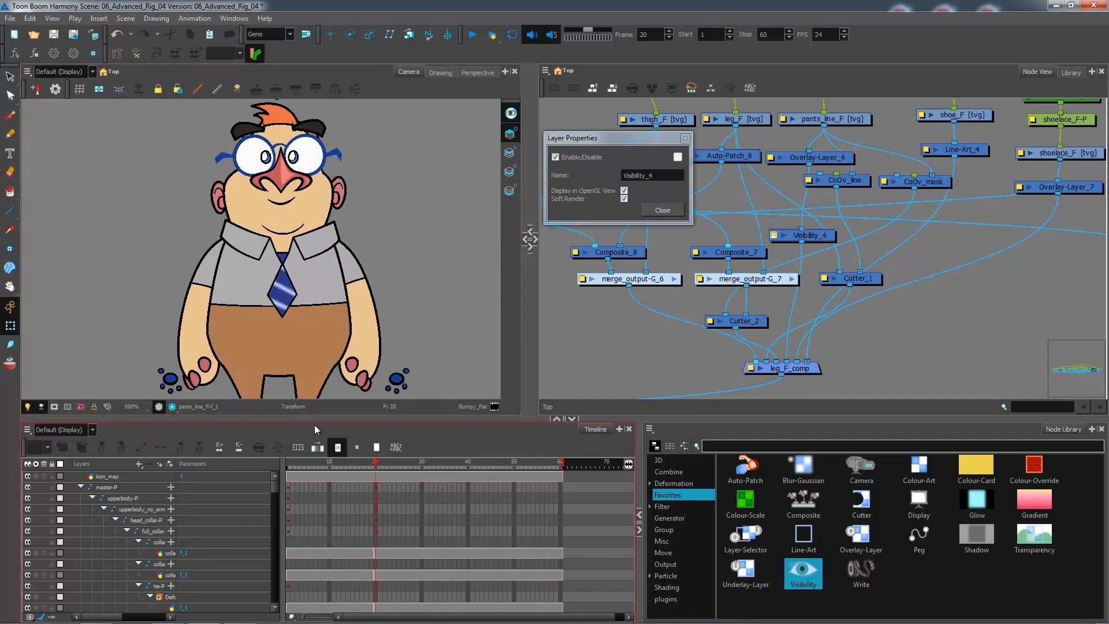
pyautogui.click(374, 465)
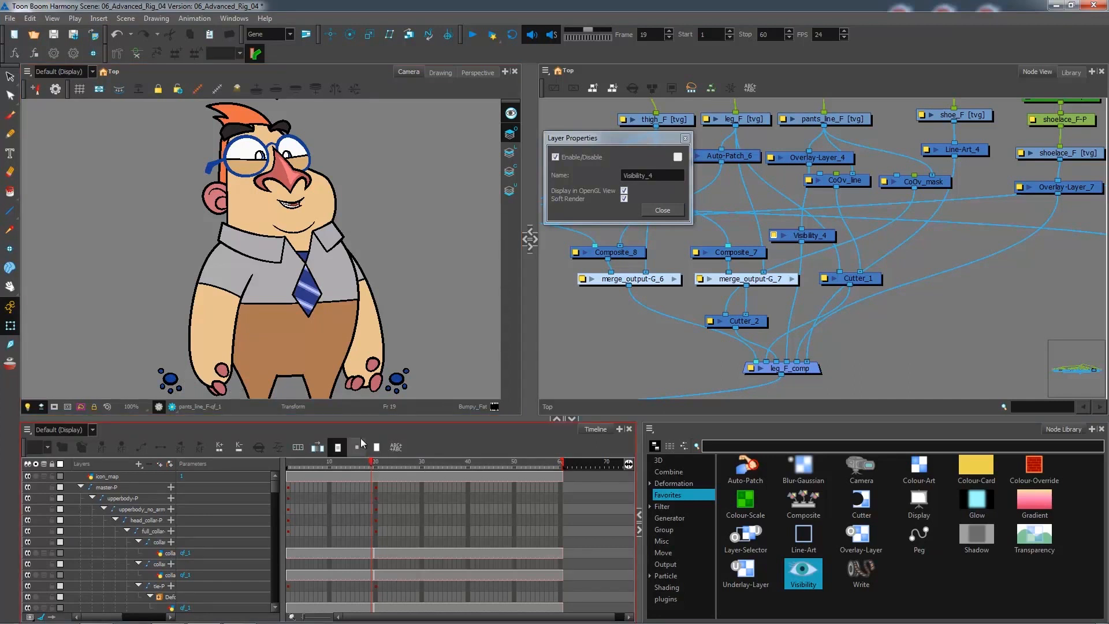
pyautogui.moveTo(289, 357)
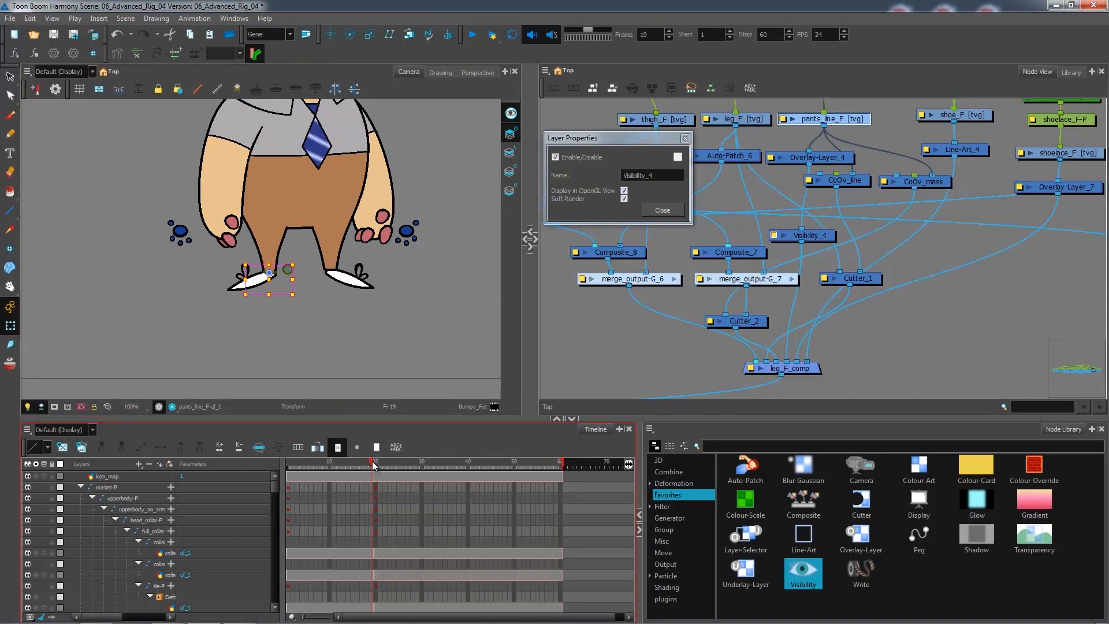
# Uncheck Soft Render on Visibility_4 so the front foot handle stays out of renders
pyautogui.click(375, 466)
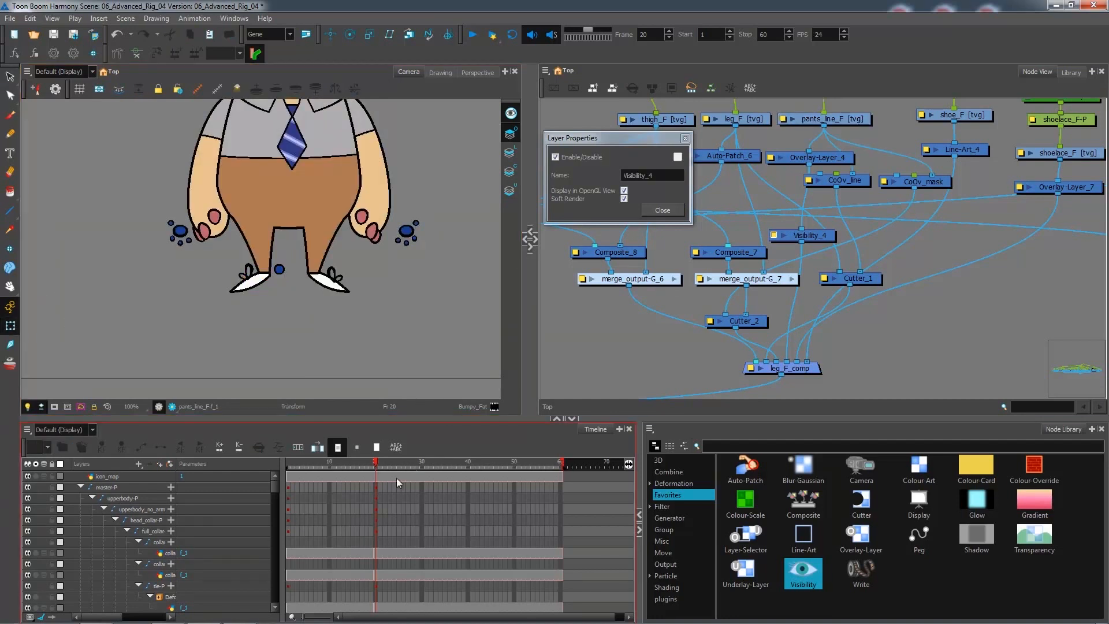
pyautogui.click(366, 469)
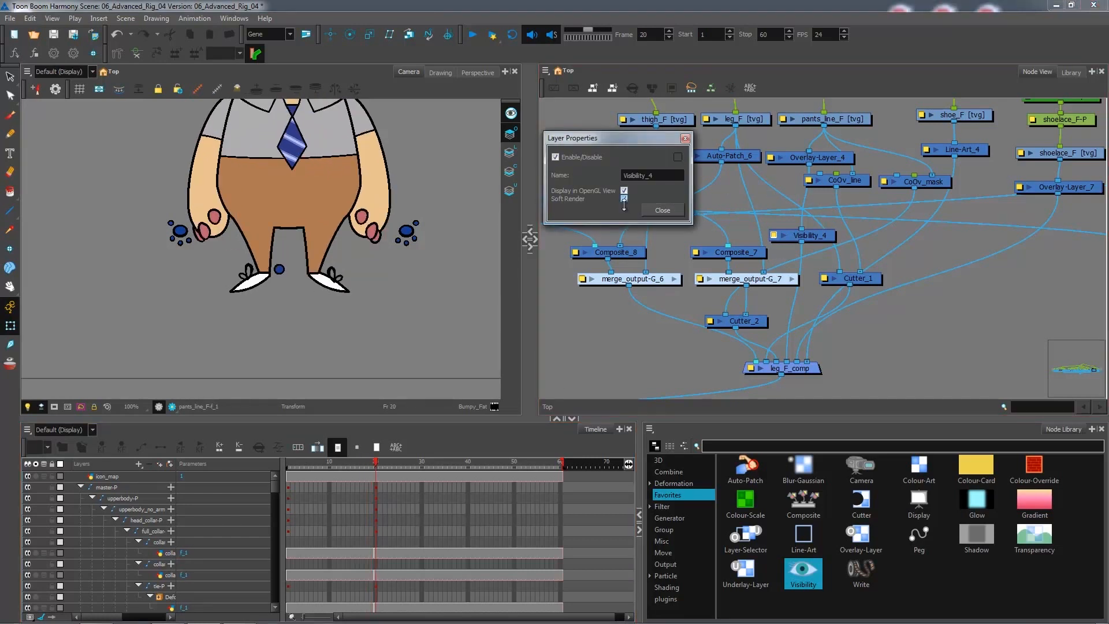
pyautogui.click(661, 210)
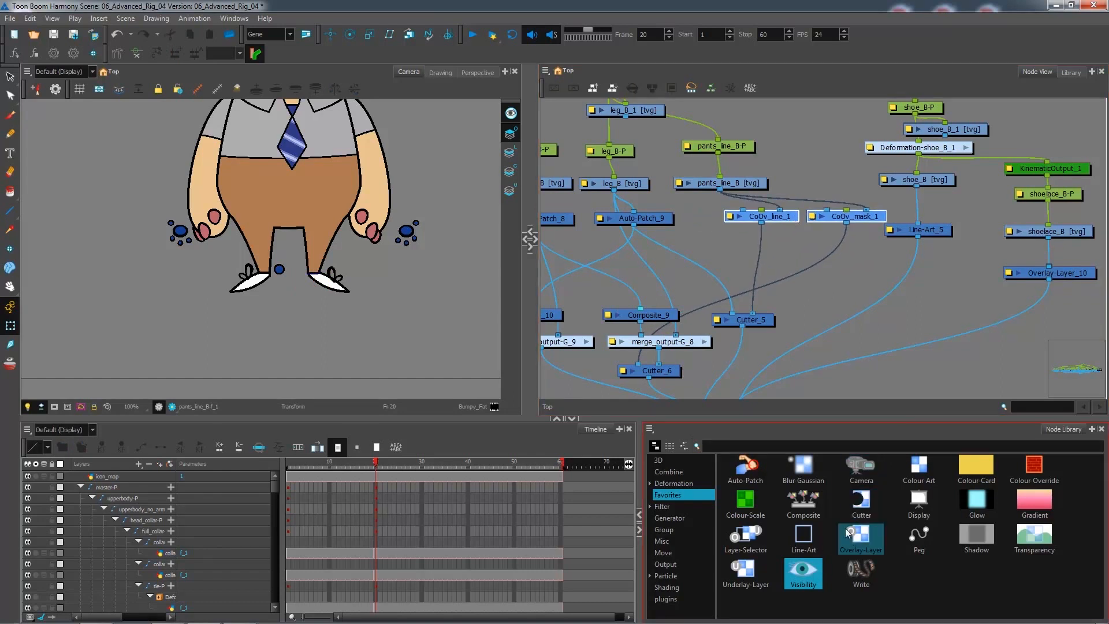
pyautogui.moveTo(960, 490)
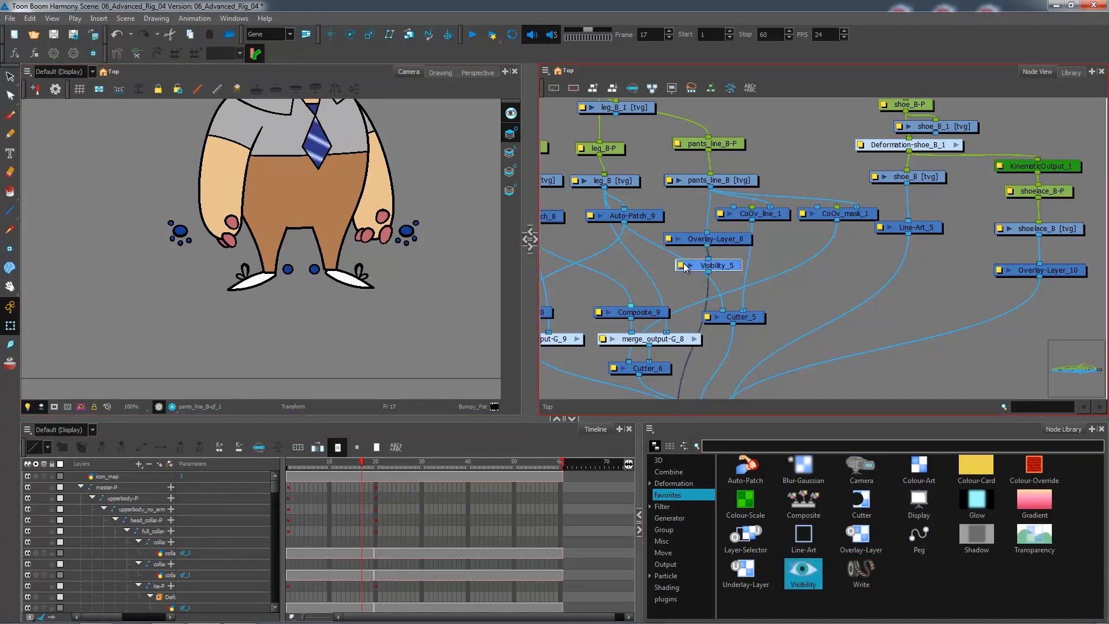
# Uncheck Soft Render on Visibility_5 so the back foot handle stays out of renders
pyautogui.doubleClick(707, 266)
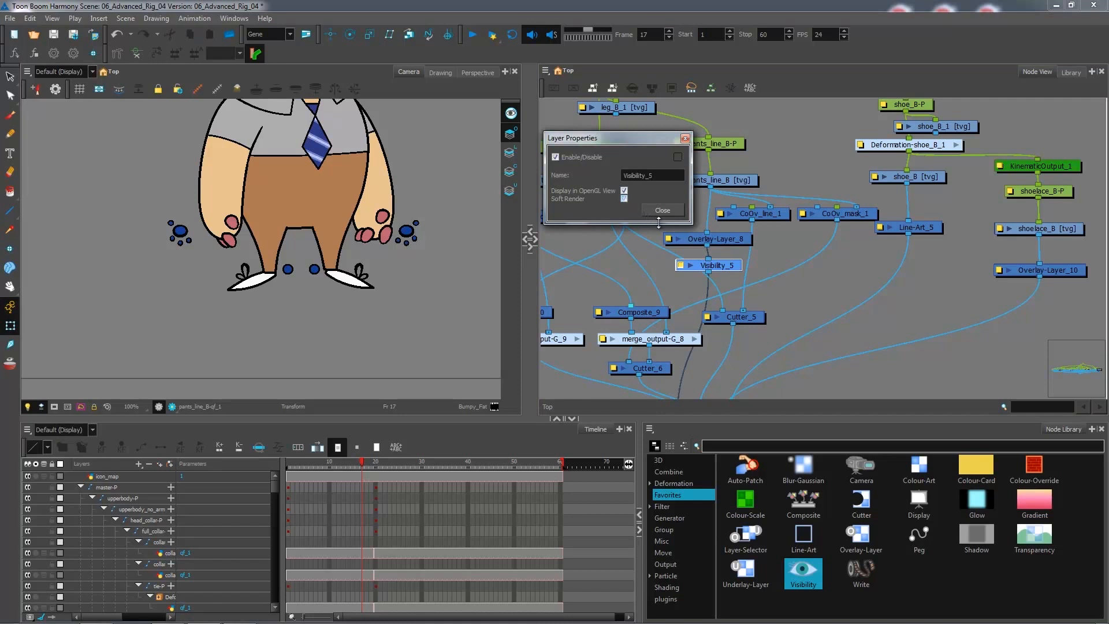
pyautogui.click(659, 210)
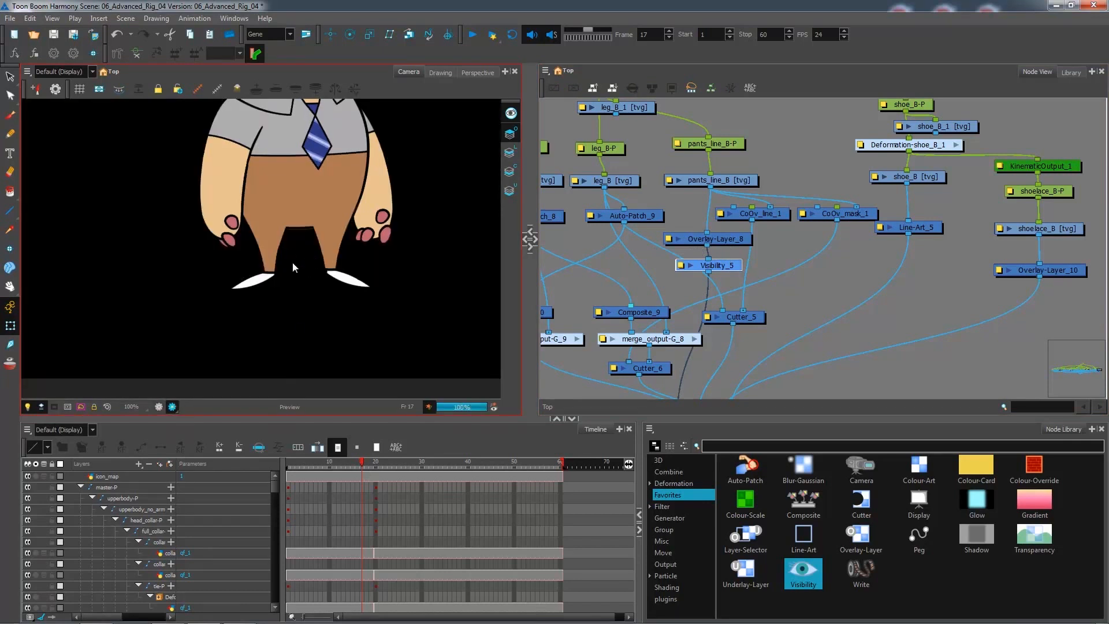
pyautogui.moveTo(332, 377)
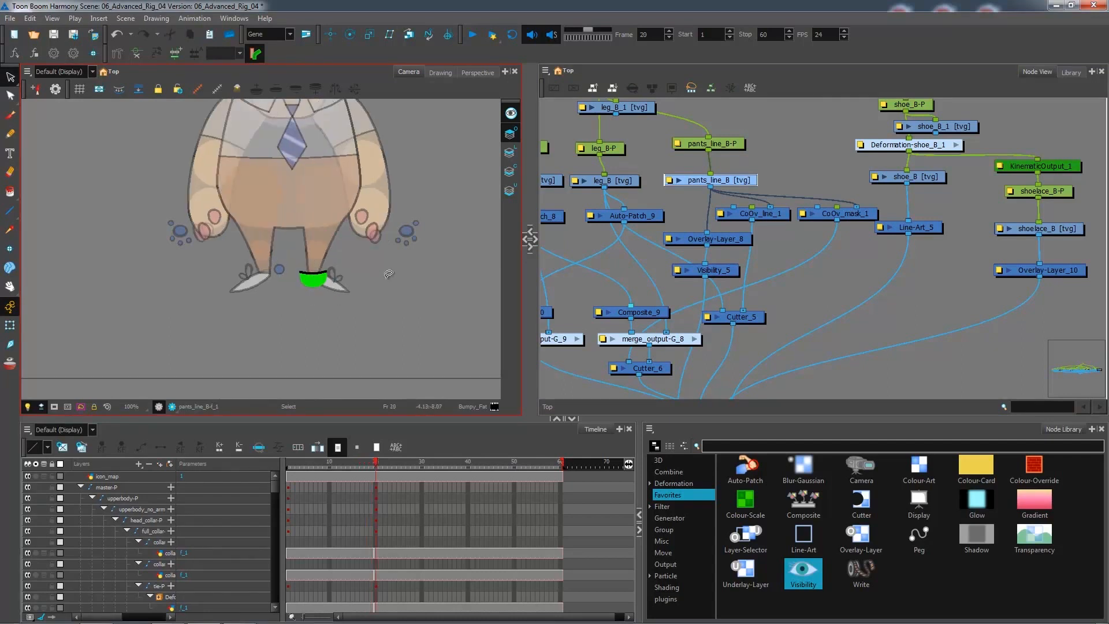
# Select the back foot pants-line handle and switch to the Transform tool
pyautogui.click(309, 276)
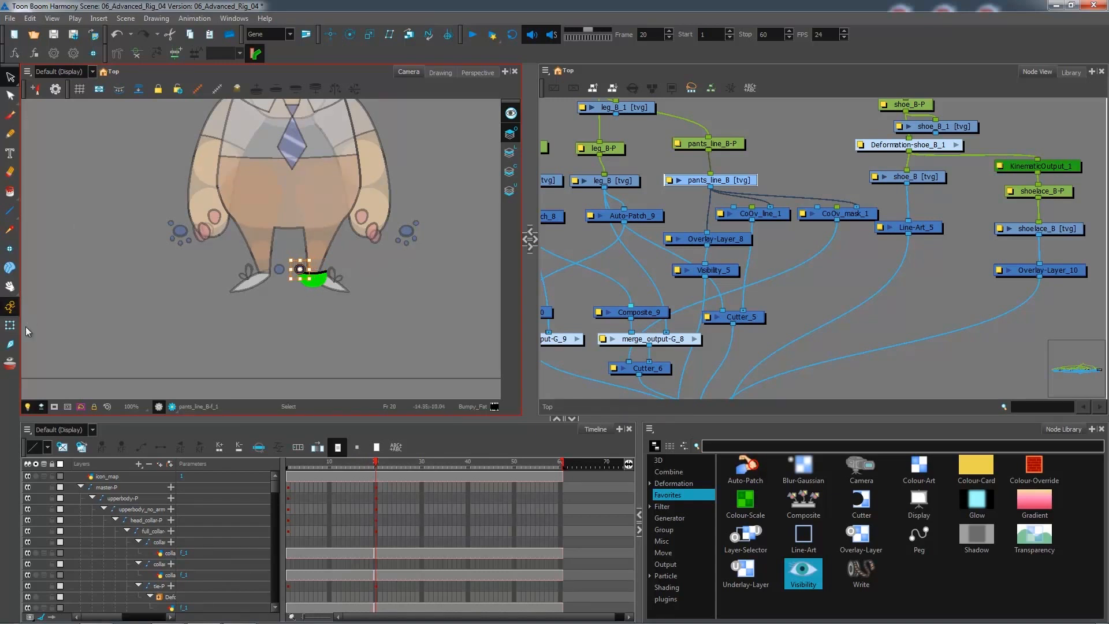
pyautogui.click(366, 468)
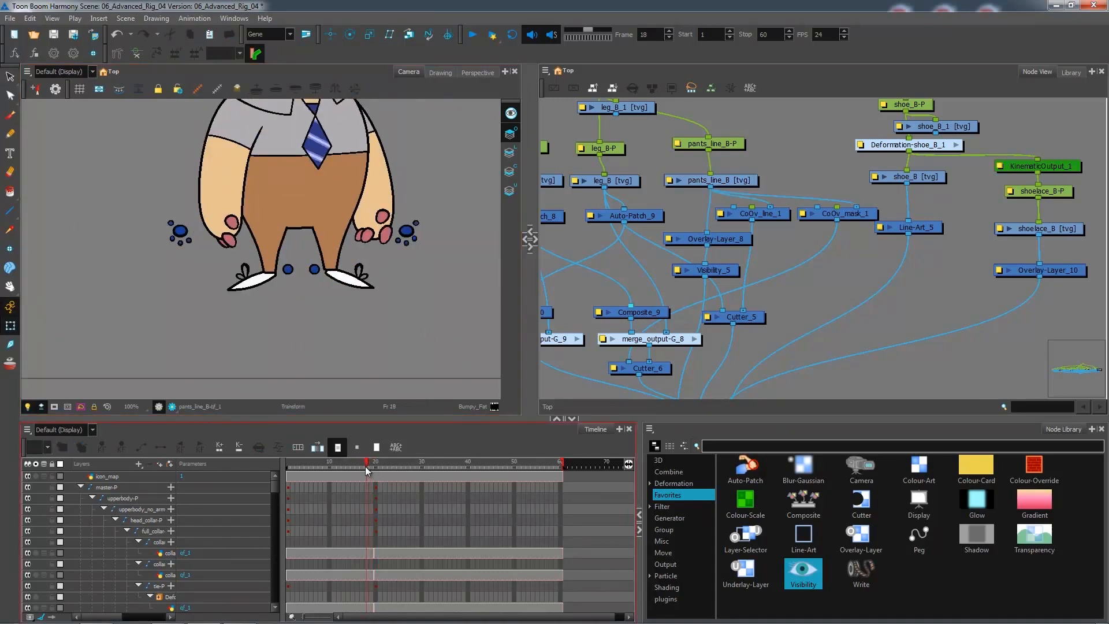